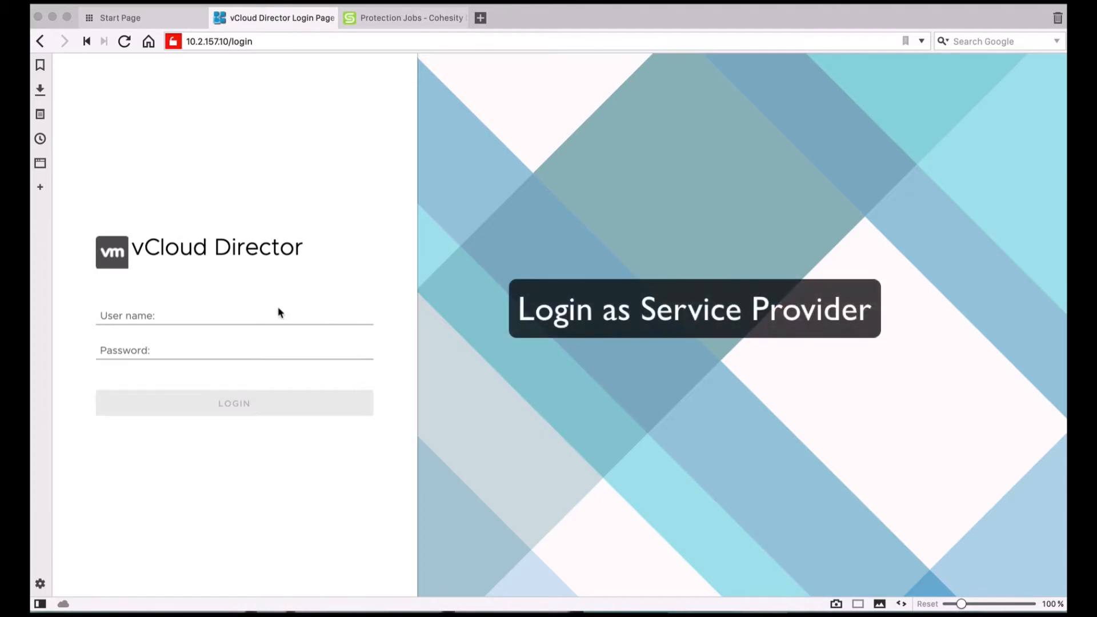
Step: Sign in to vCloud Director as administrator to reach the Organizations overview
{"action": "left_click", "coordinate": [233, 316]}
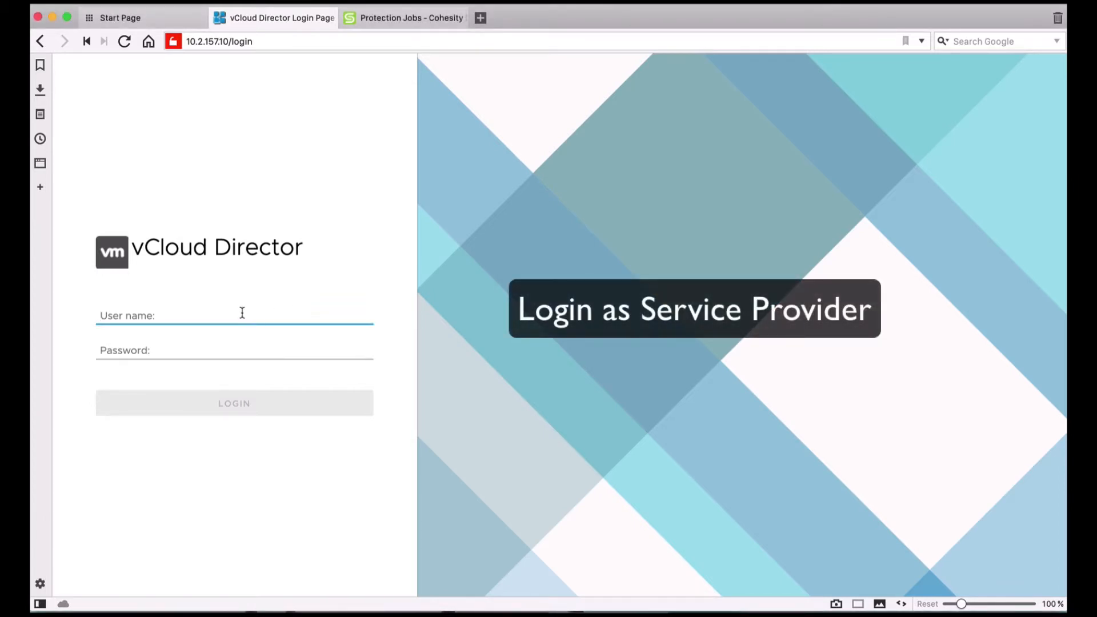
{"action": "type", "text": "administrato"}
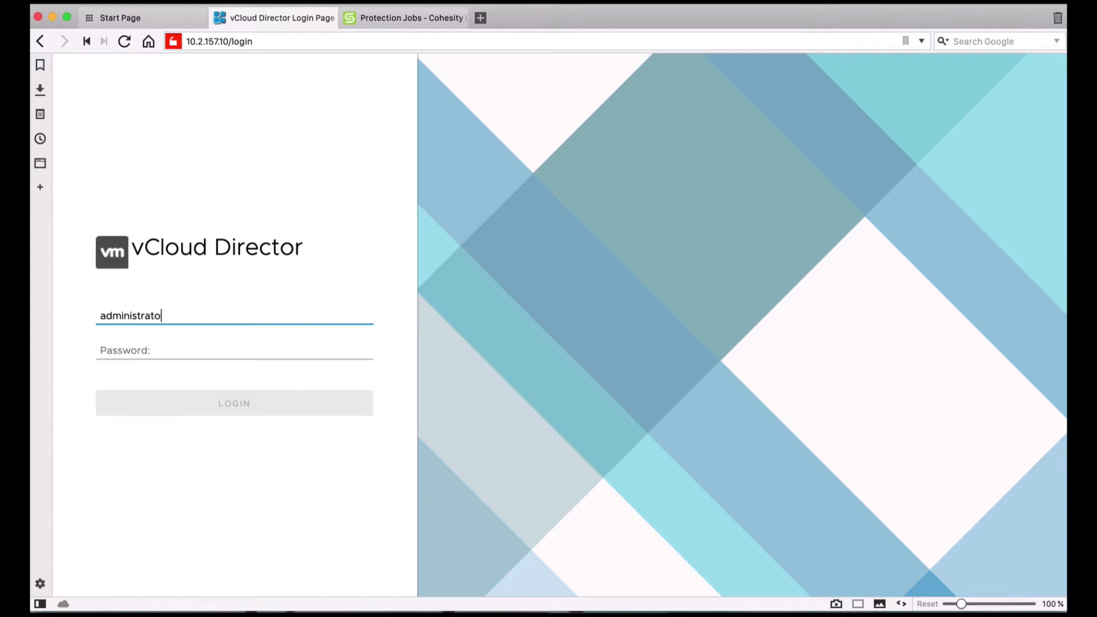
{"action": "type", "text": "•••••"}
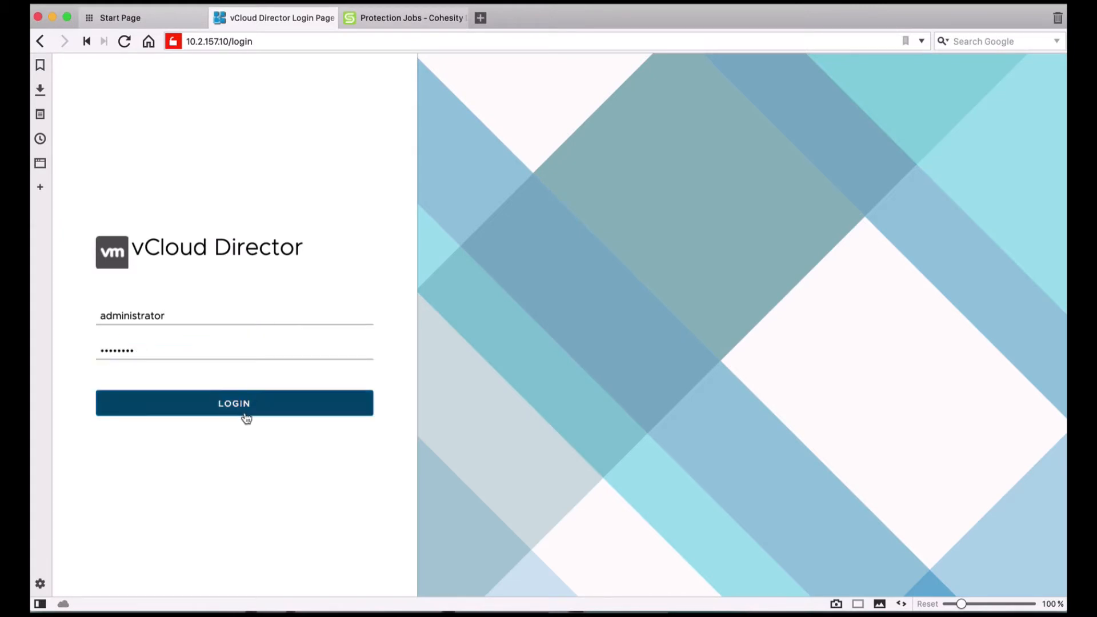
{"action": "left_click", "coordinate": [233, 403]}
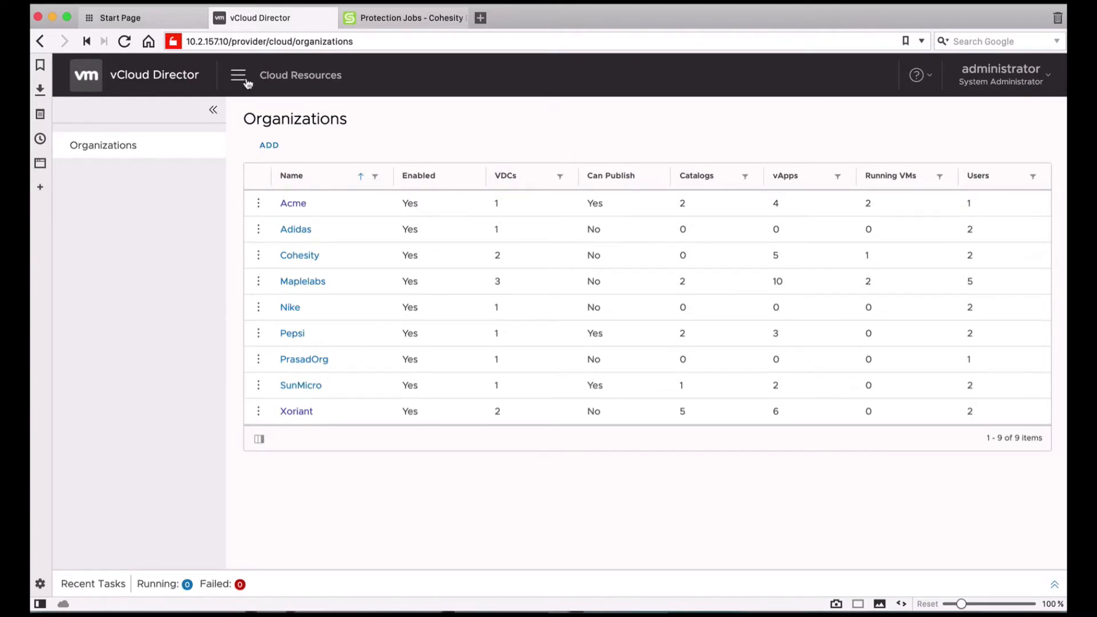
Step: Go to Plugin Lifecycle Management from the main navigation menu
{"action": "left_click", "coordinate": [238, 75]}
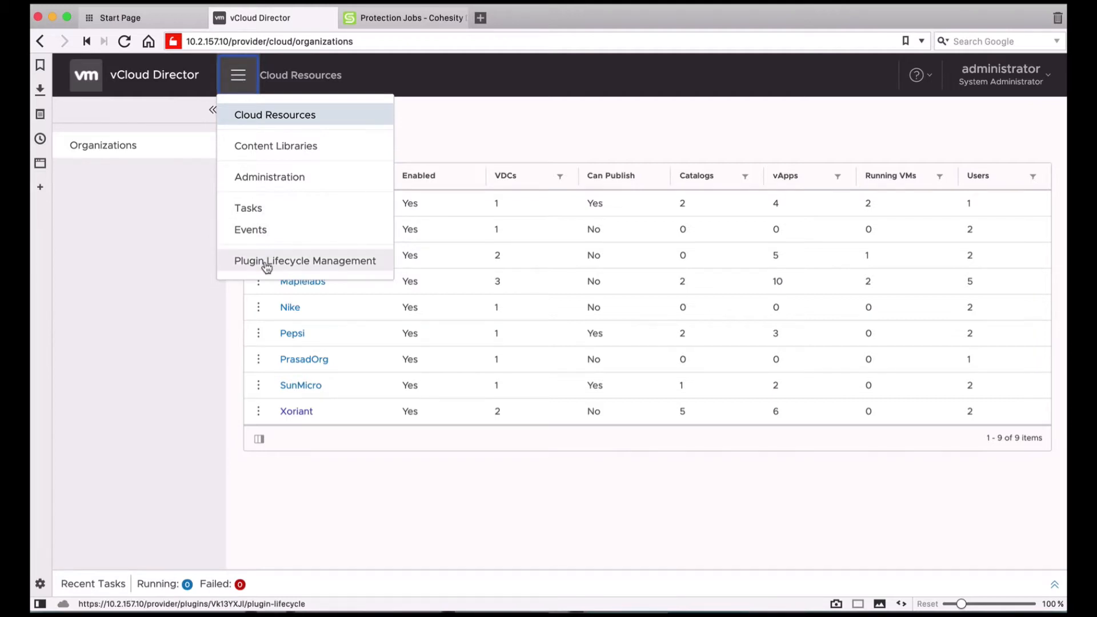
{"action": "left_click", "coordinate": [304, 260]}
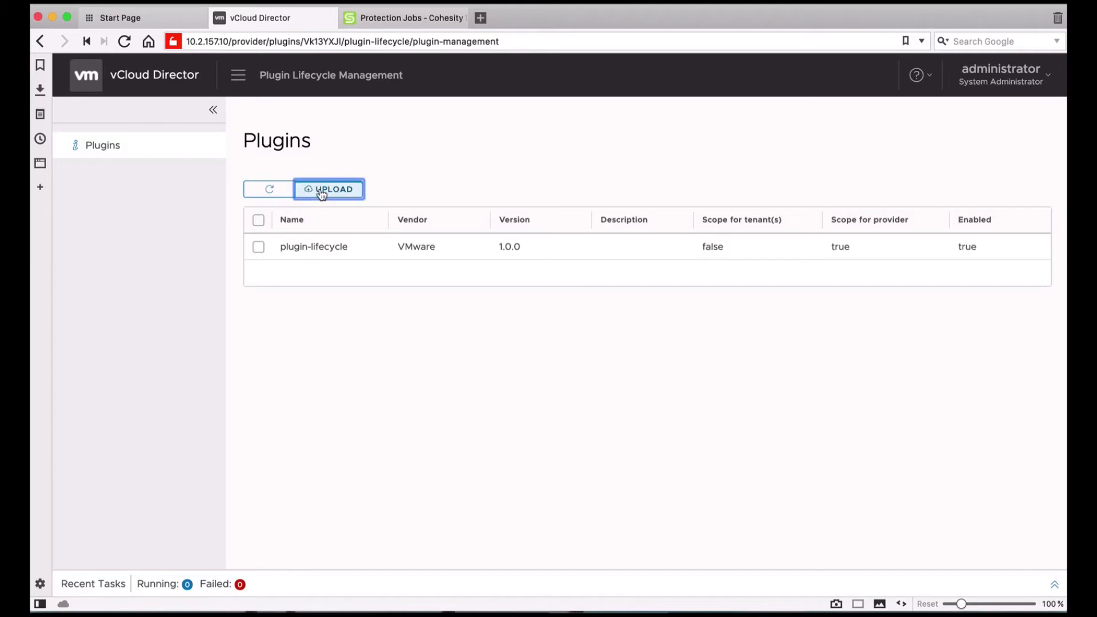
Step: Load cohesity-vcd-plugin.zip from Downloads into the plugin upload wizard and continue to scope
{"action": "left_click", "coordinate": [329, 189]}
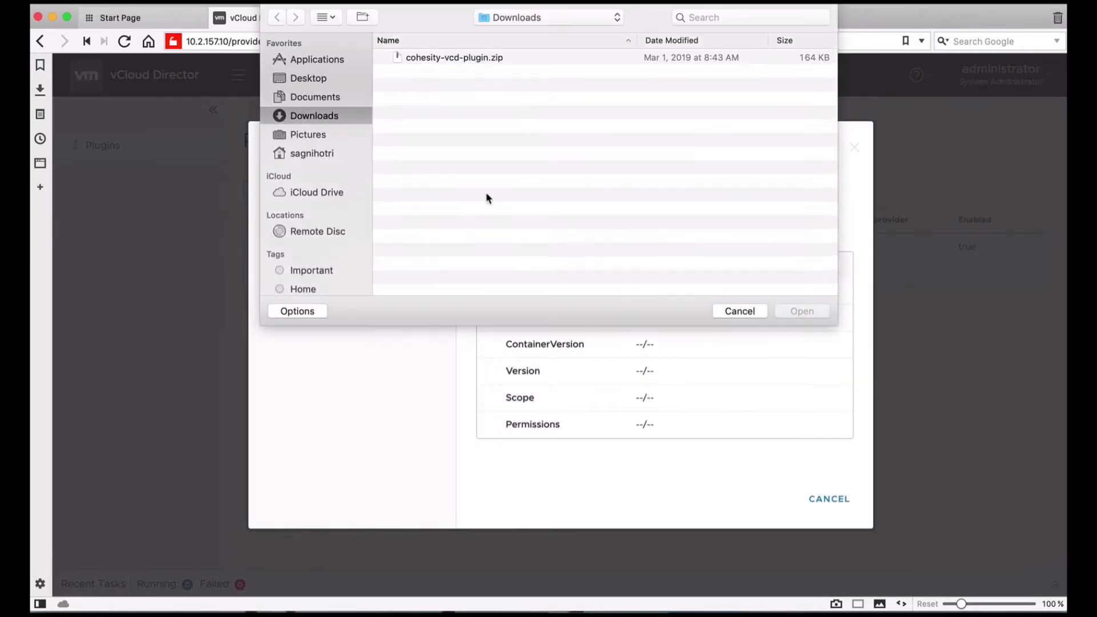
{"action": "left_click", "coordinate": [454, 58]}
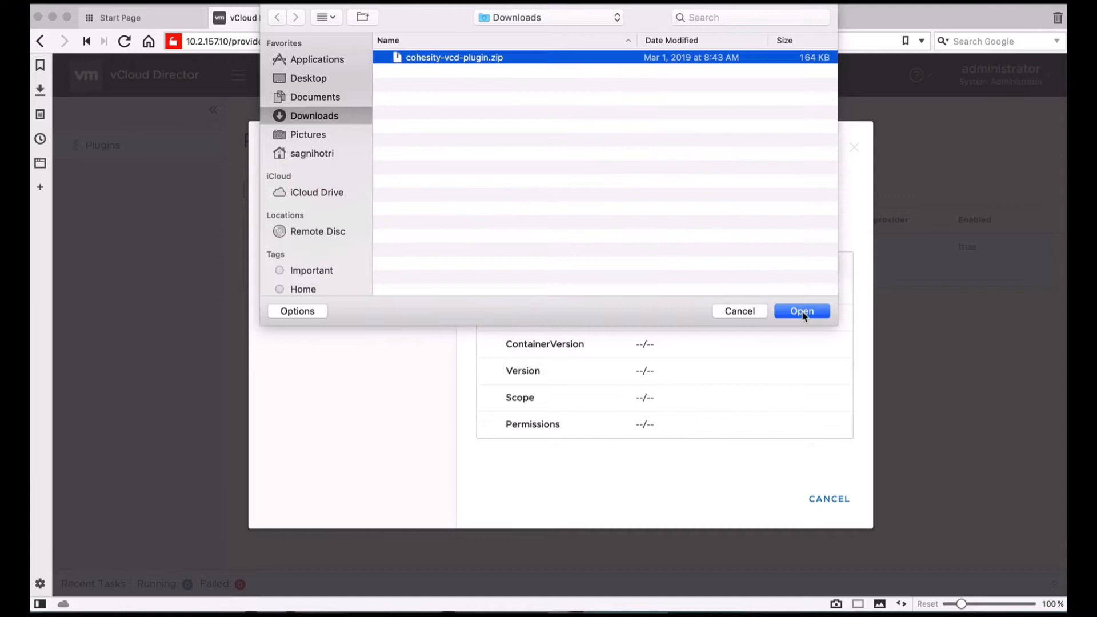
{"action": "left_click", "coordinate": [803, 311]}
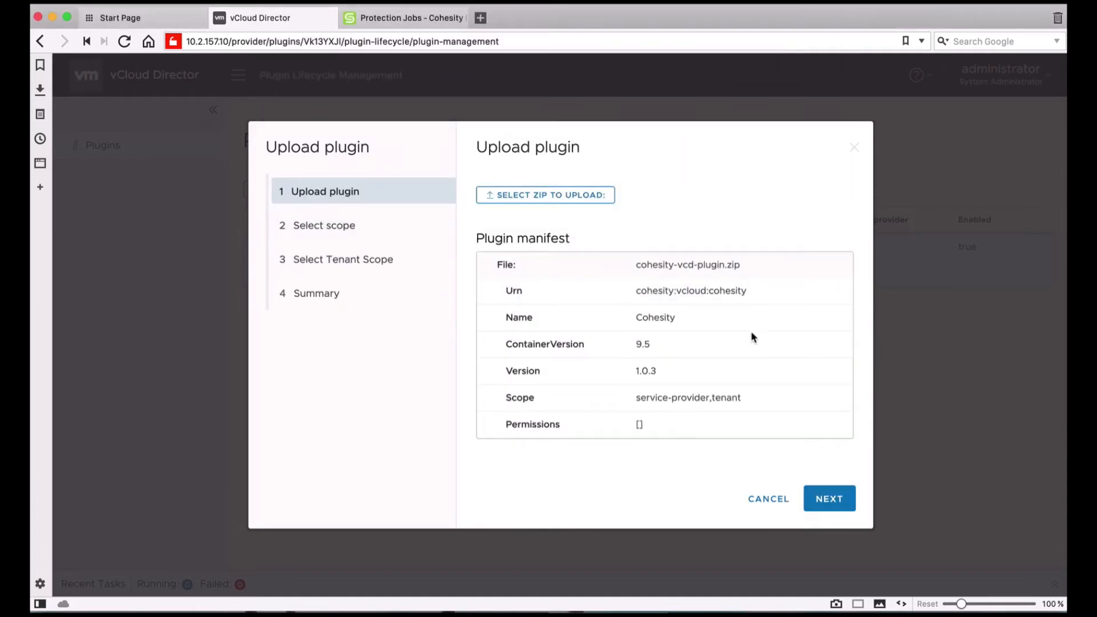
{"action": "mouse_move", "coordinate": [664, 374]}
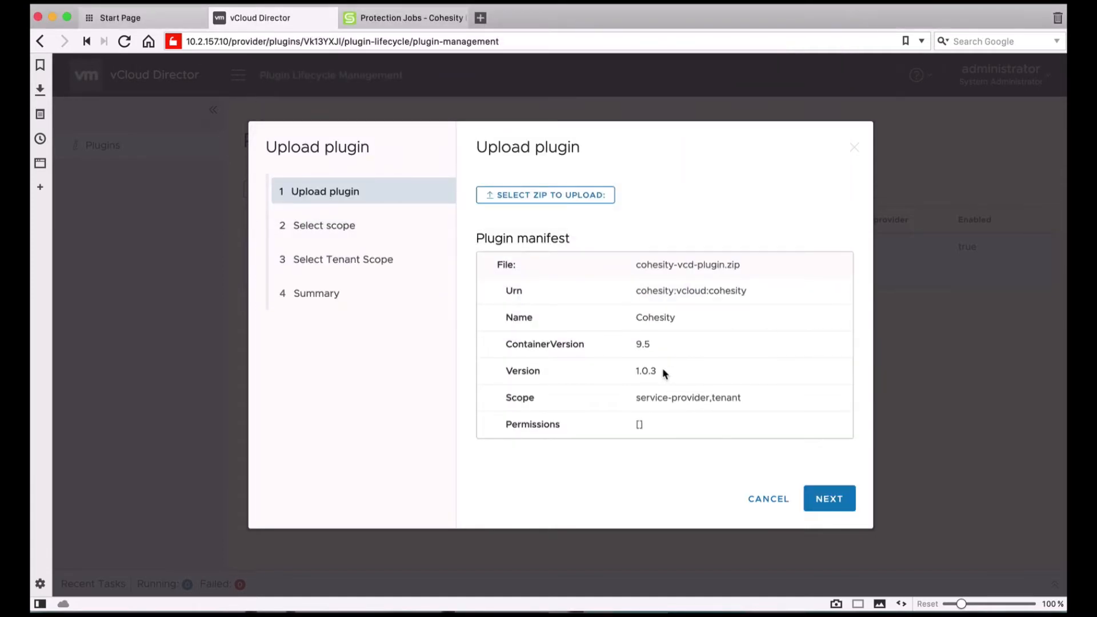
{"action": "mouse_move", "coordinate": [830, 498]}
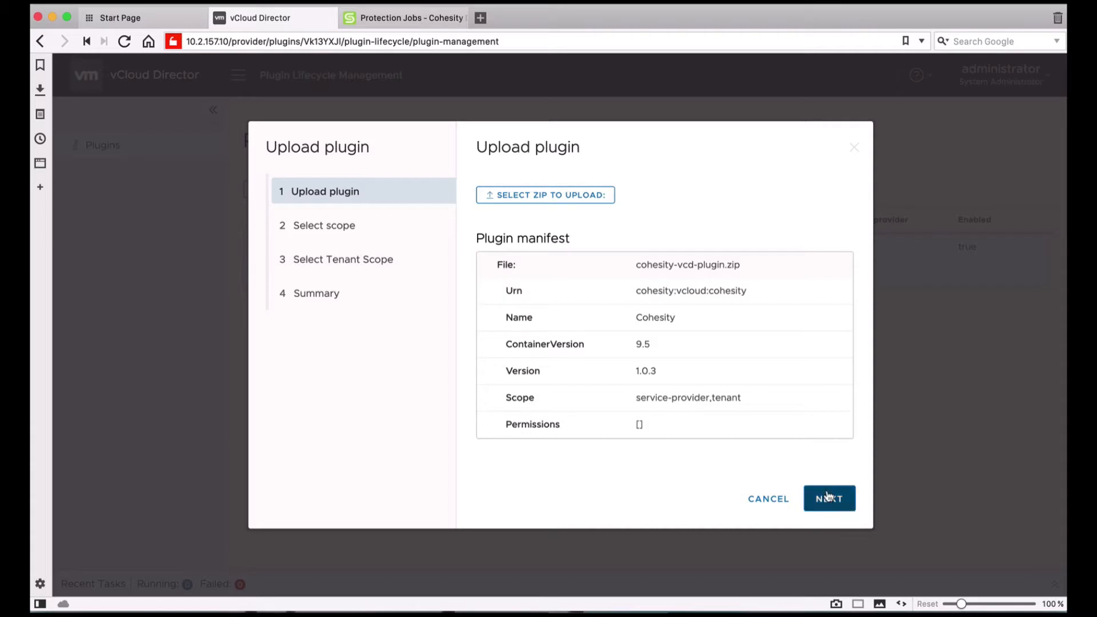
{"action": "left_click", "coordinate": [828, 499]}
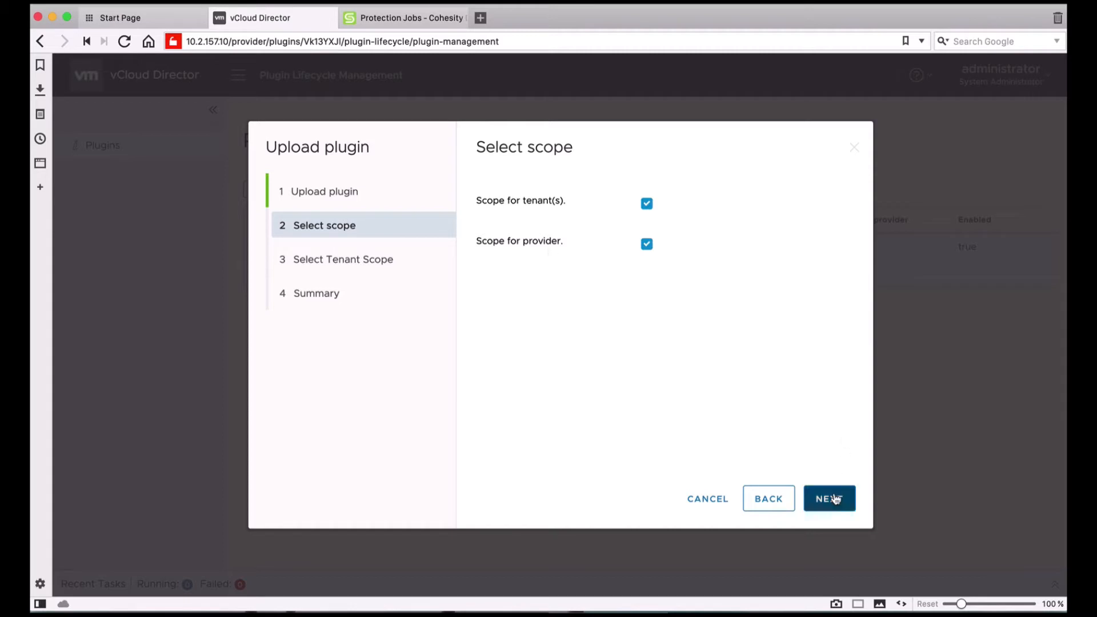
Step: Publish the Cohesity plugin for all tenants and finish the upload so it appears in the list
{"action": "left_click", "coordinate": [828, 498]}
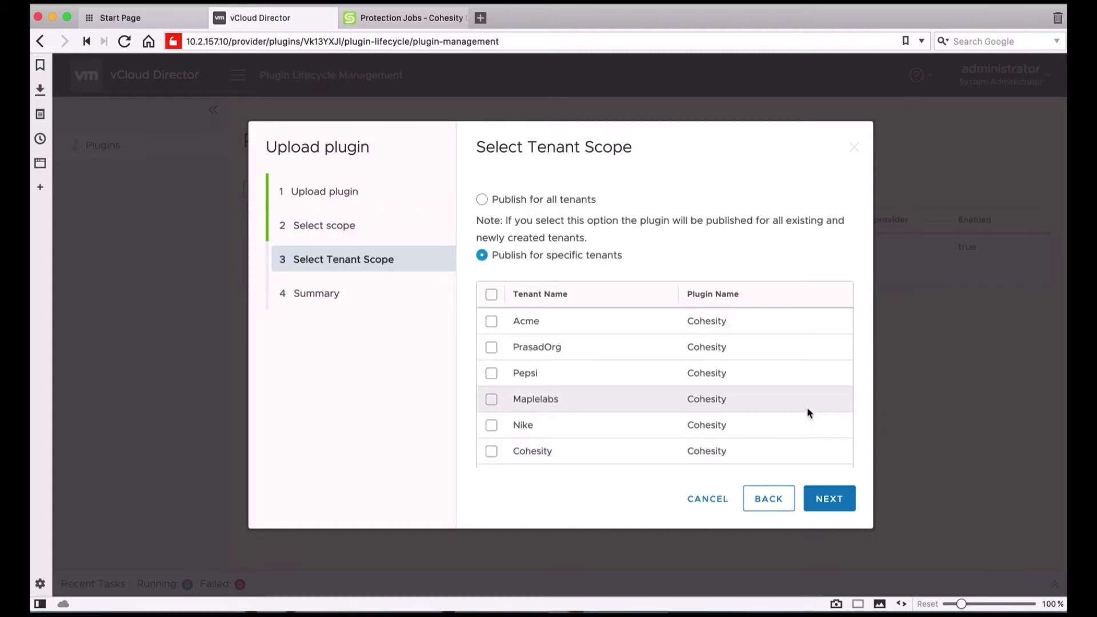
{"action": "mouse_move", "coordinate": [650, 272]}
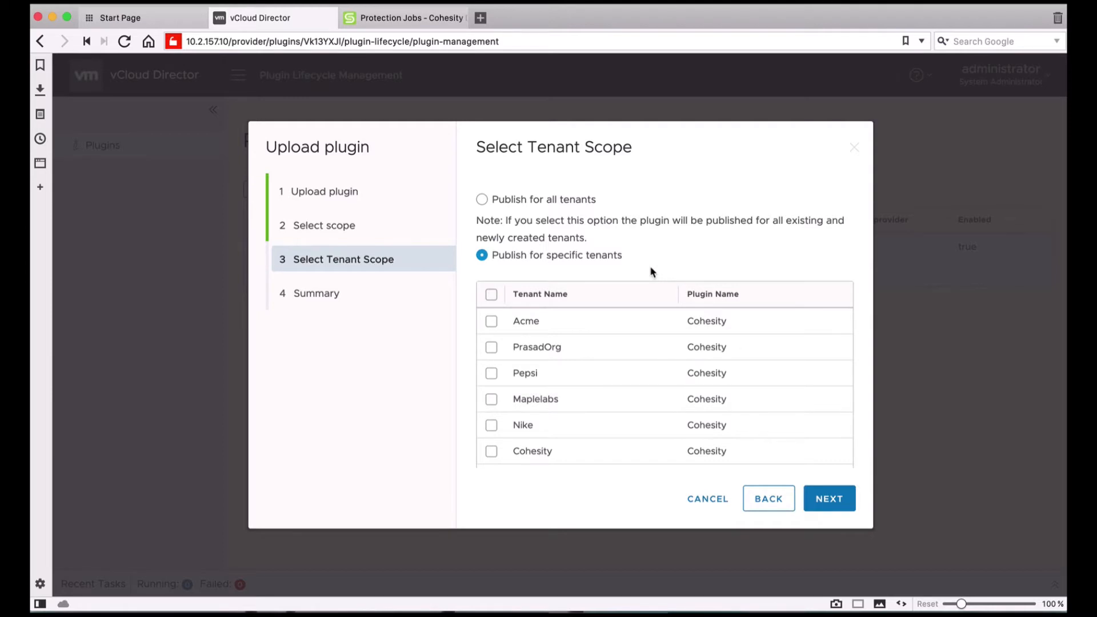
{"action": "mouse_move", "coordinate": [541, 217]}
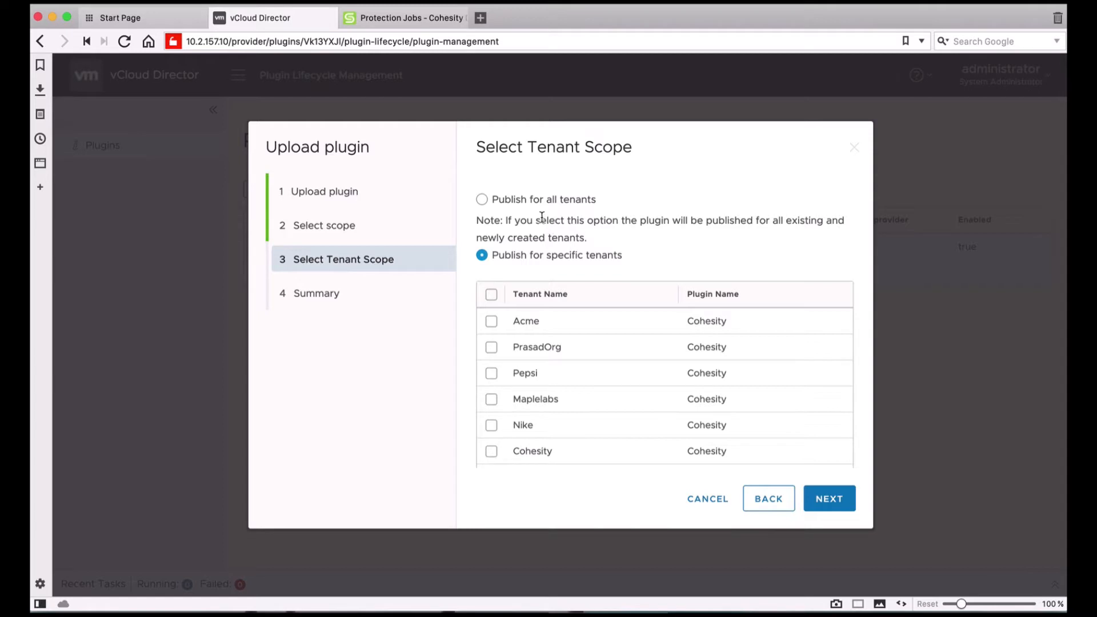
{"action": "left_click", "coordinate": [481, 199]}
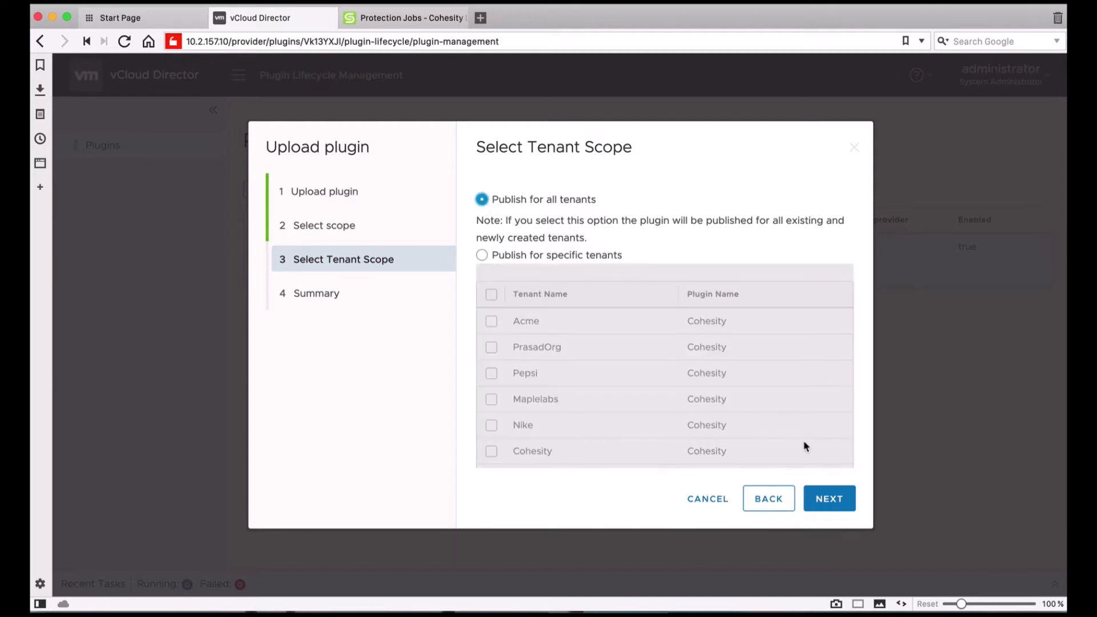
{"action": "left_click", "coordinate": [829, 499]}
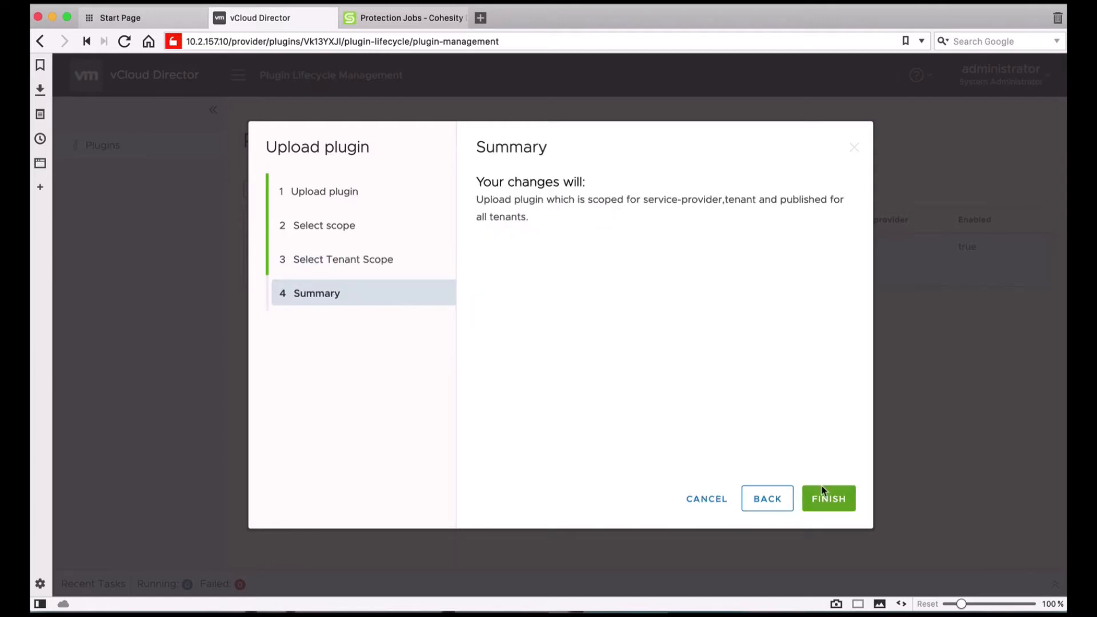
{"action": "left_click", "coordinate": [828, 498]}
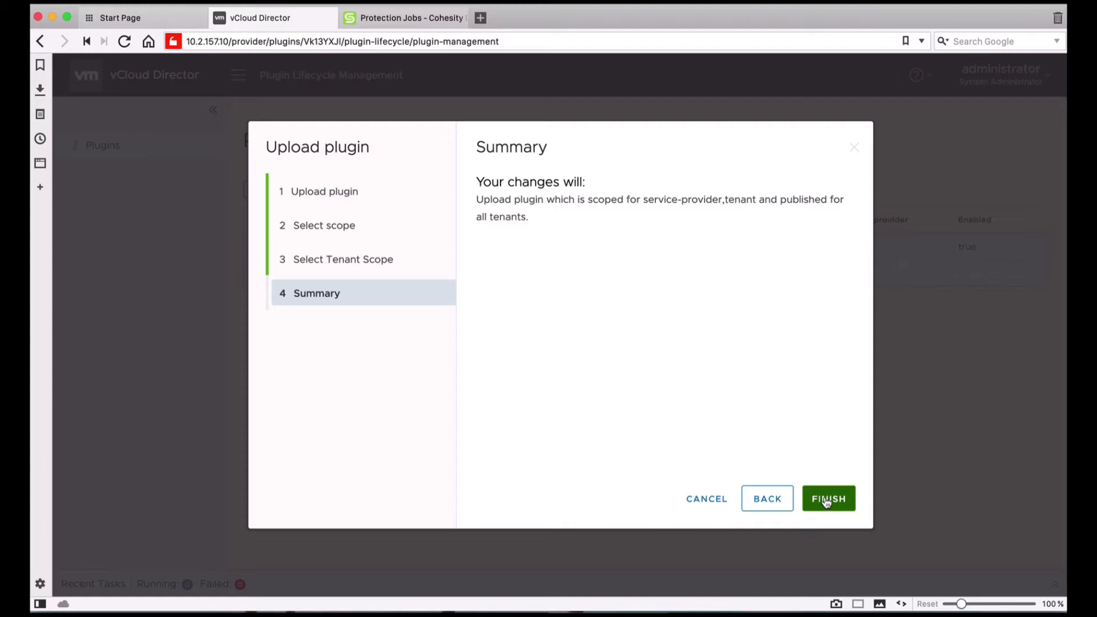
{"action": "left_click", "coordinate": [829, 498]}
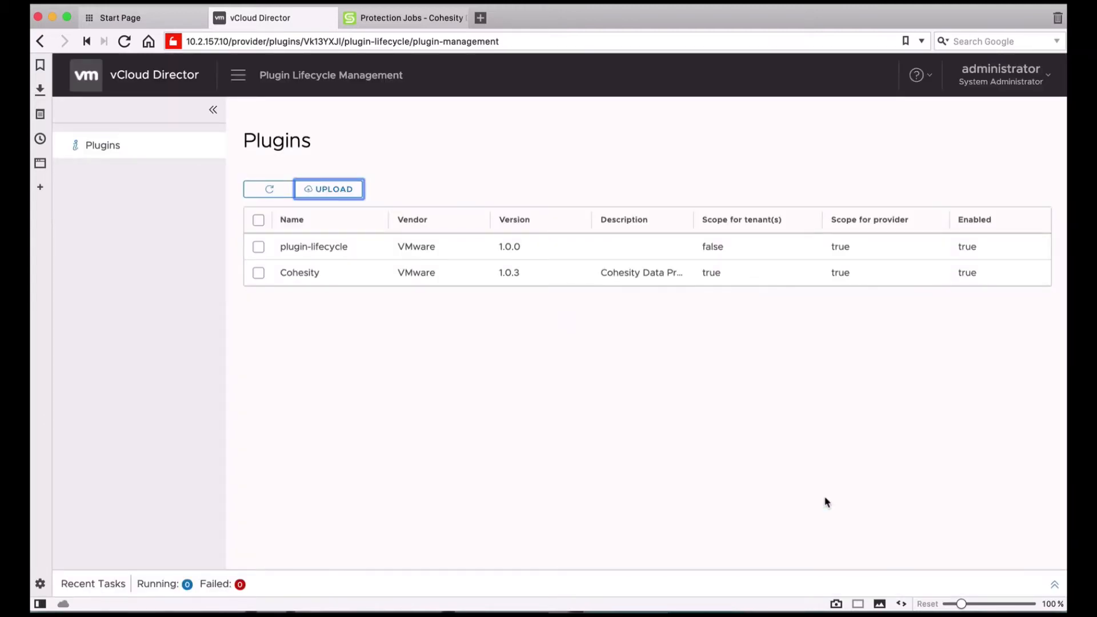
{"action": "mouse_move", "coordinate": [603, 376]}
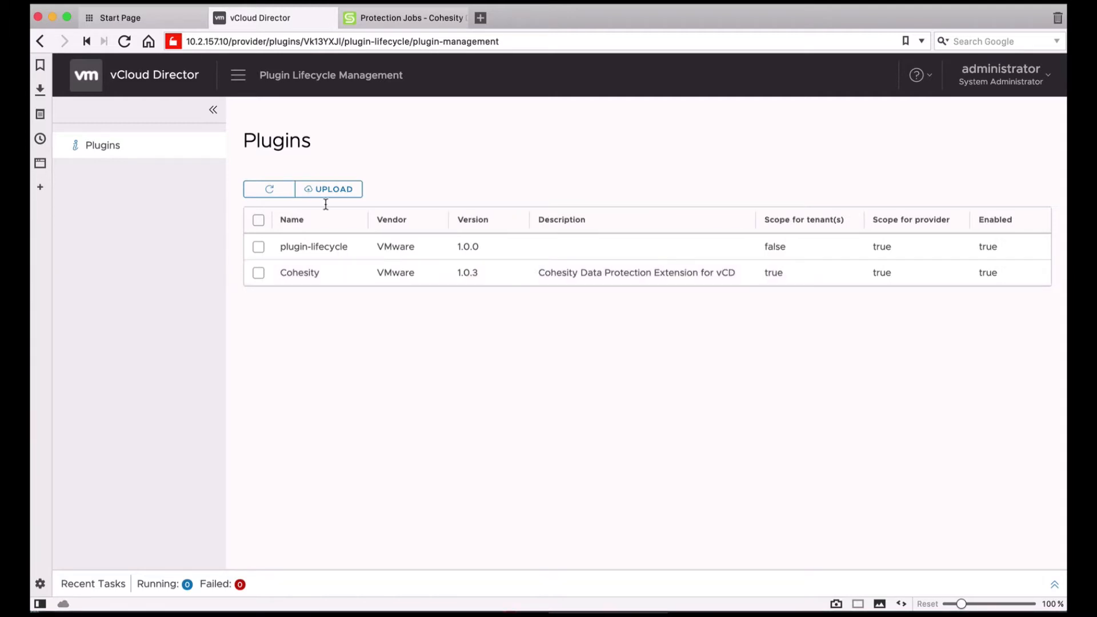
Step: Go to the Data Protection area from the main navigation menu
{"action": "left_click", "coordinate": [238, 75]}
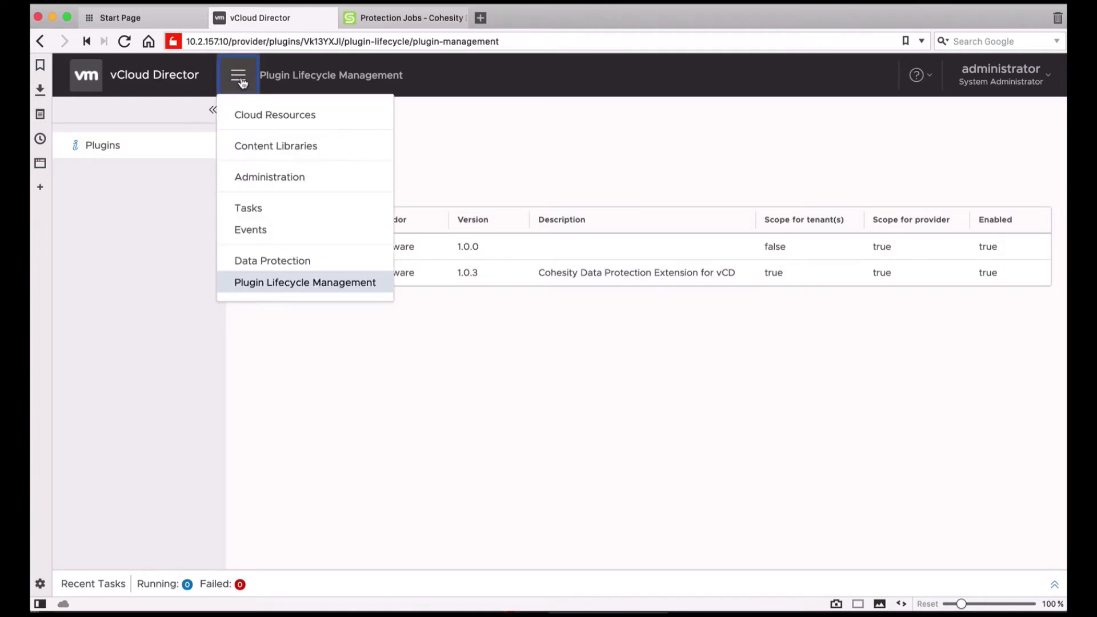
{"action": "left_click", "coordinate": [272, 261]}
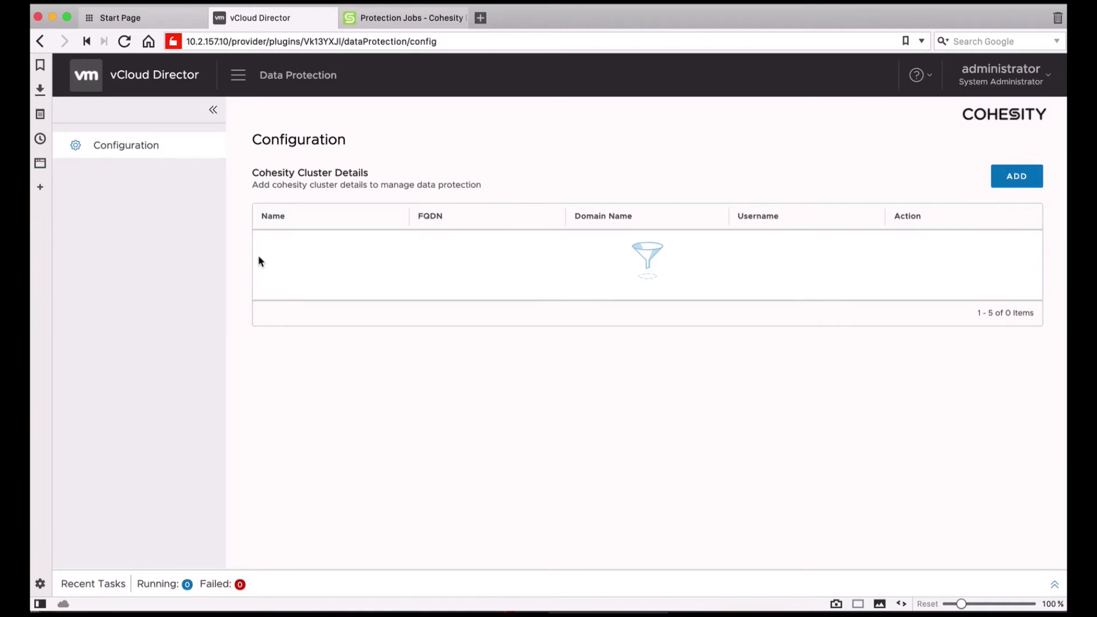
{"action": "mouse_move", "coordinate": [332, 261]}
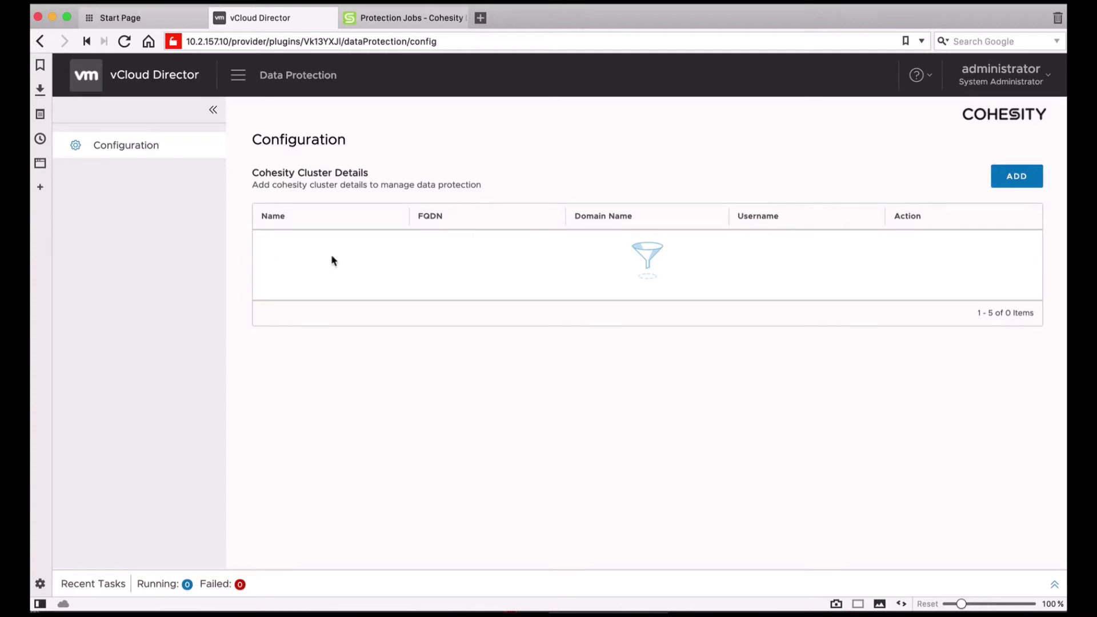
Step: Fill in new Cohesity cluster cluster70 at 10.2.145.70, LOCAL domain, username admin and password
{"action": "left_click", "coordinate": [1016, 176]}
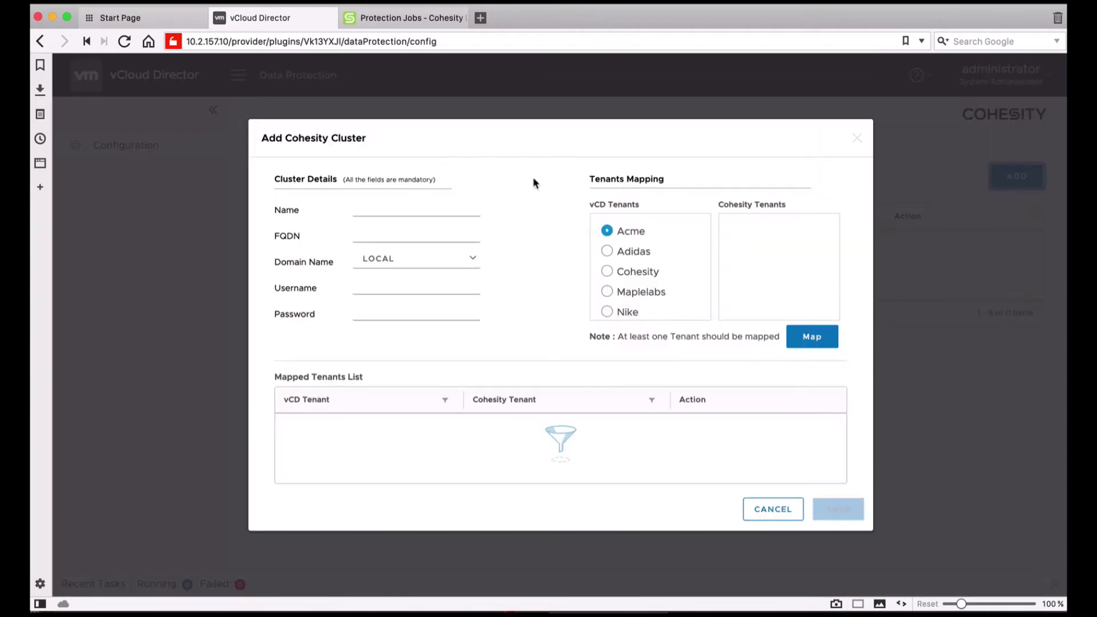
{"action": "left_click", "coordinate": [416, 210]}
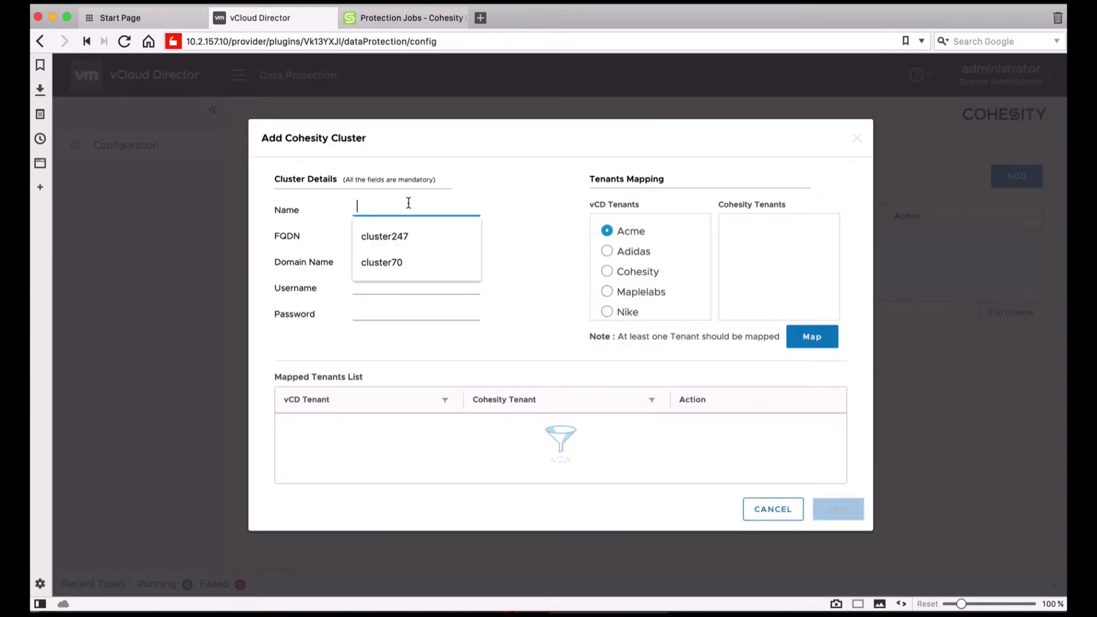
{"action": "left_click", "coordinate": [381, 263]}
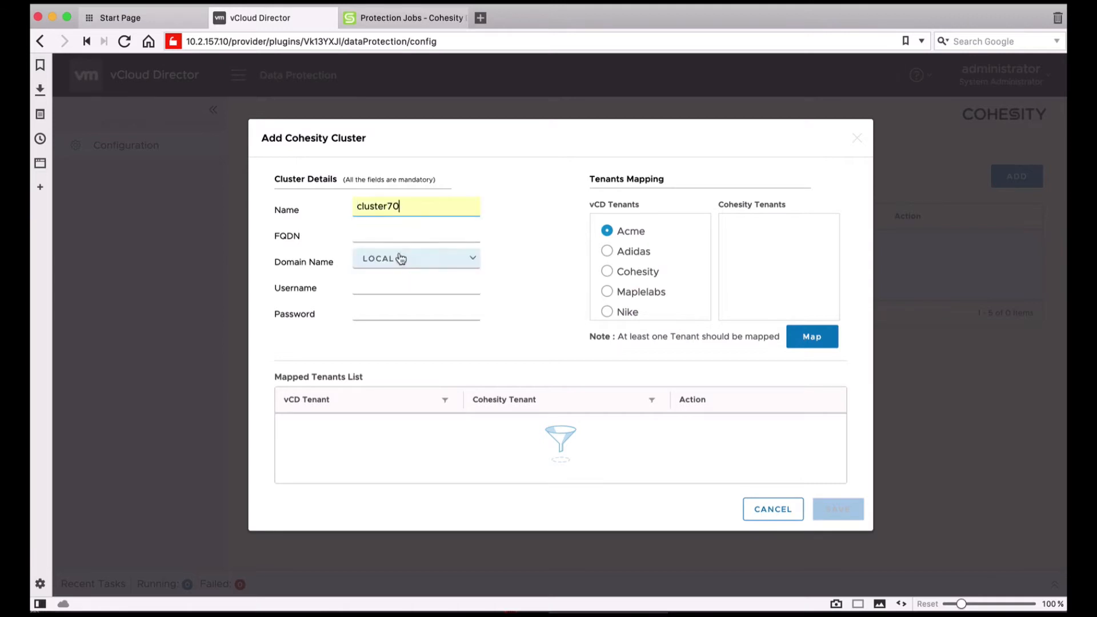
{"action": "type", "text": "10.2.37.247"}
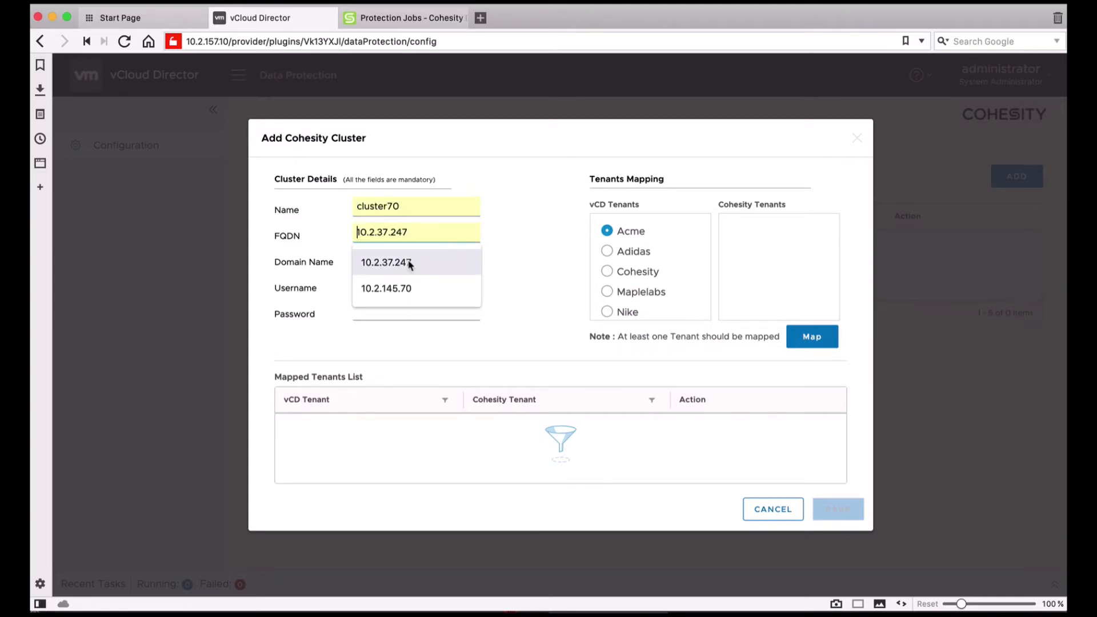
{"action": "left_click", "coordinate": [387, 288]}
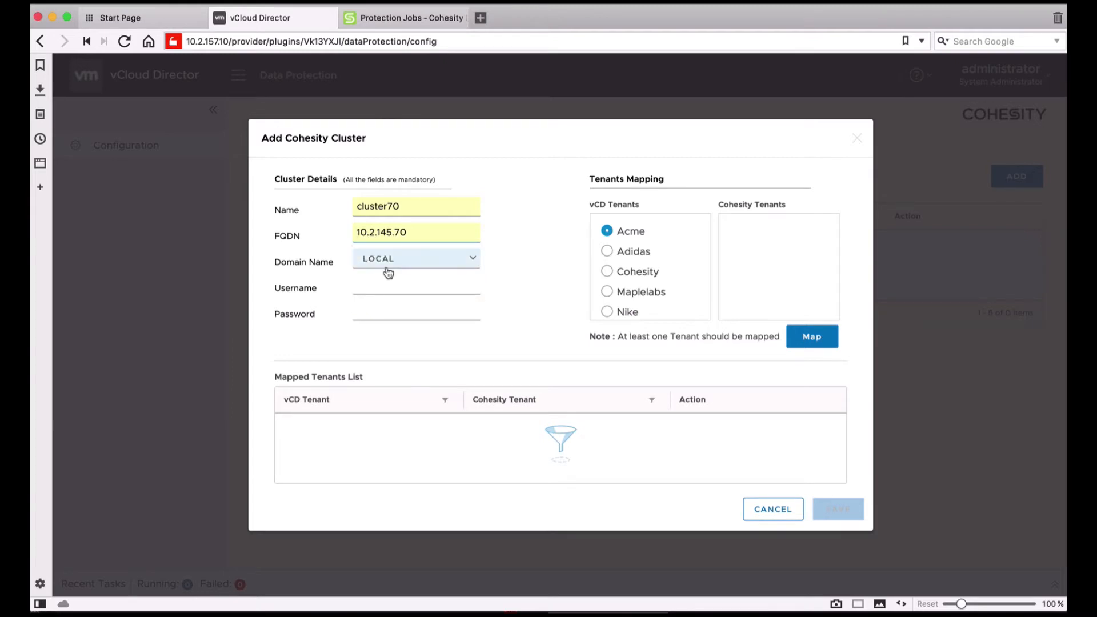
{"action": "type", "text": "a"}
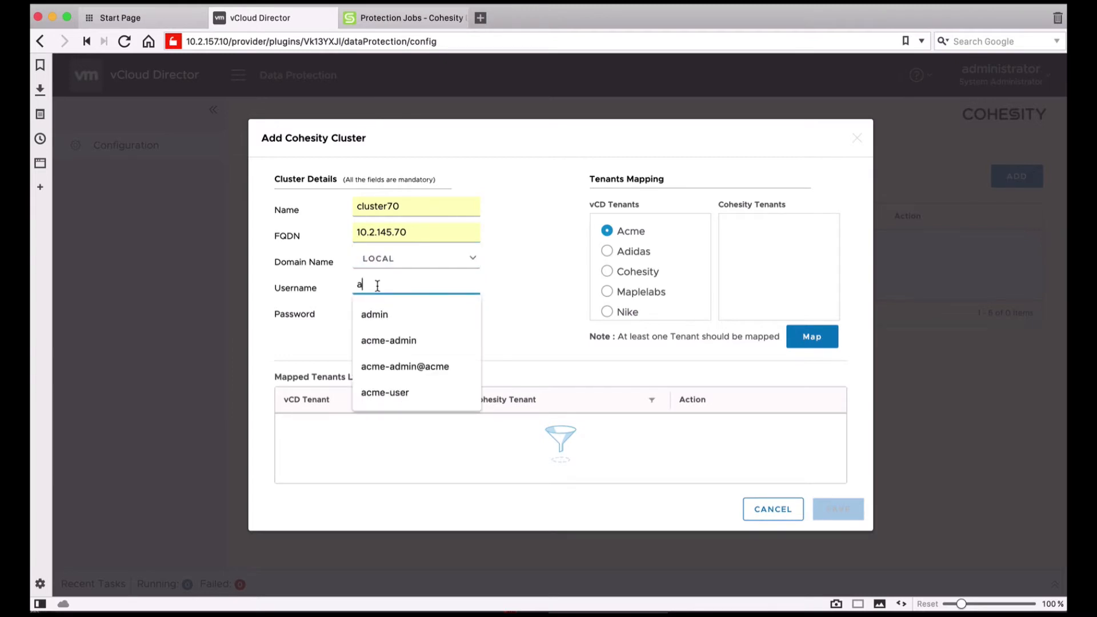
{"action": "left_click", "coordinate": [374, 314]}
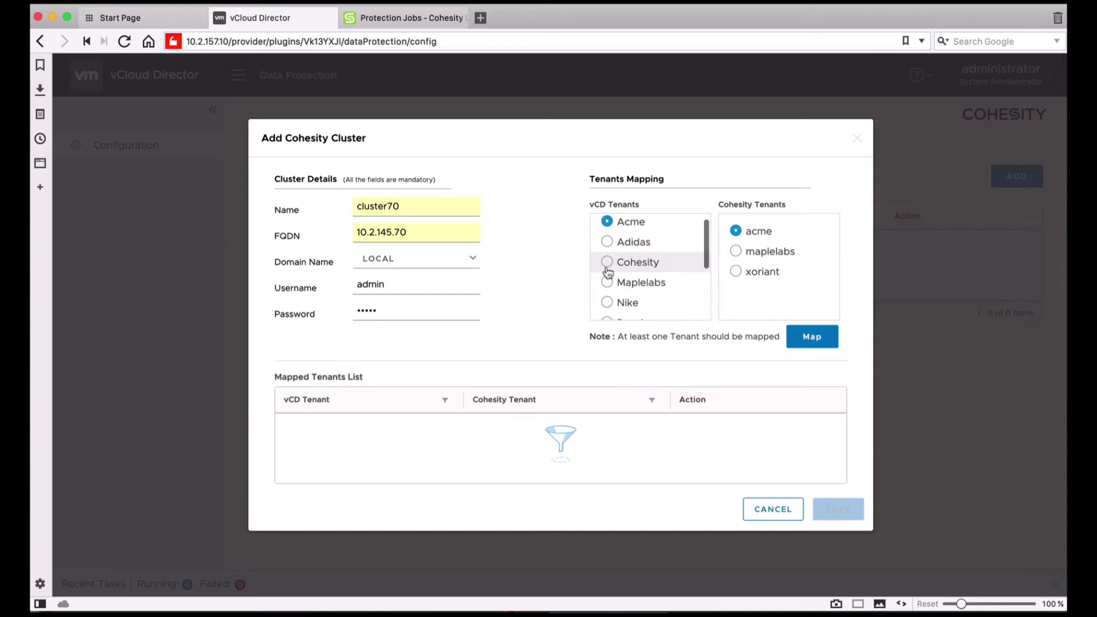
Step: Map Maplelabs and Acme to their Cohesity tenants and save cluster70 to the cluster list
{"action": "left_click", "coordinate": [735, 251]}
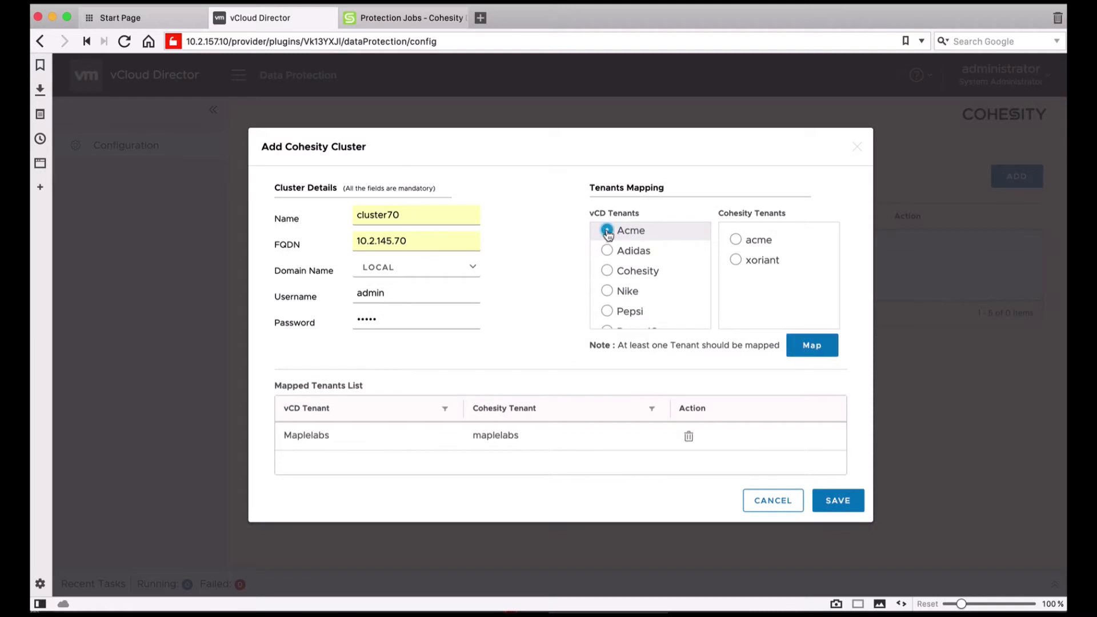
{"action": "left_click", "coordinate": [812, 344]}
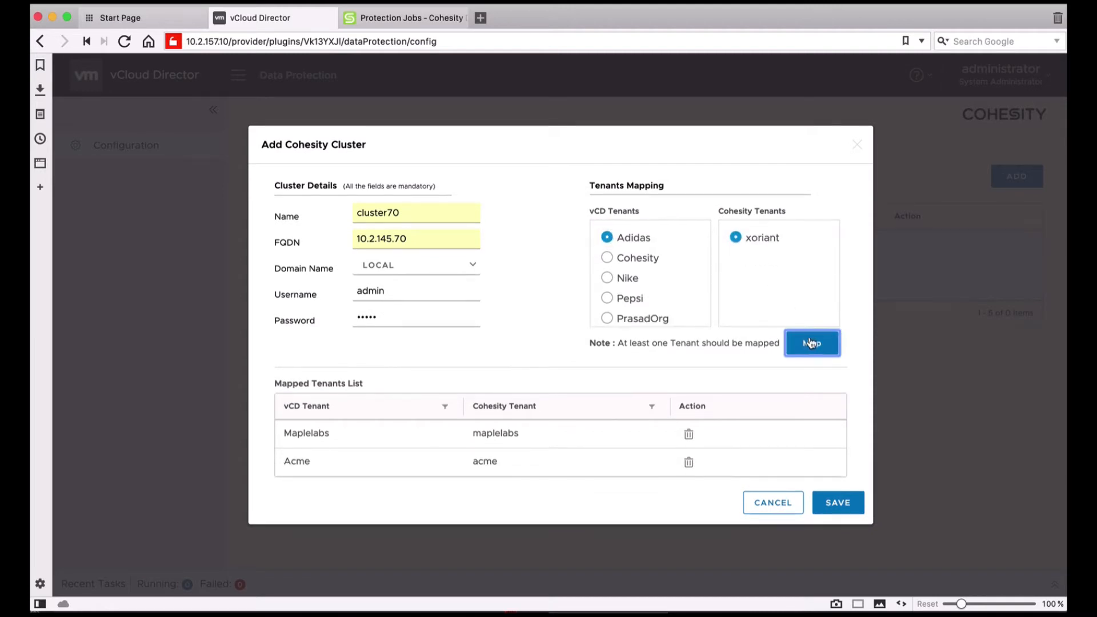
{"action": "mouse_move", "coordinate": [736, 365]}
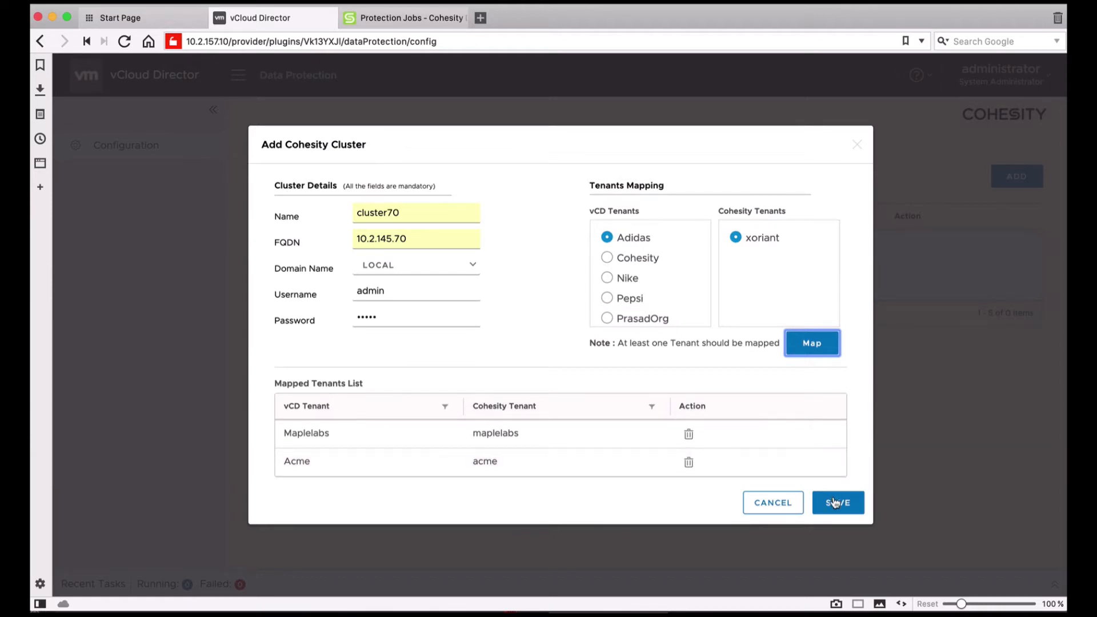
{"action": "left_click", "coordinate": [838, 502]}
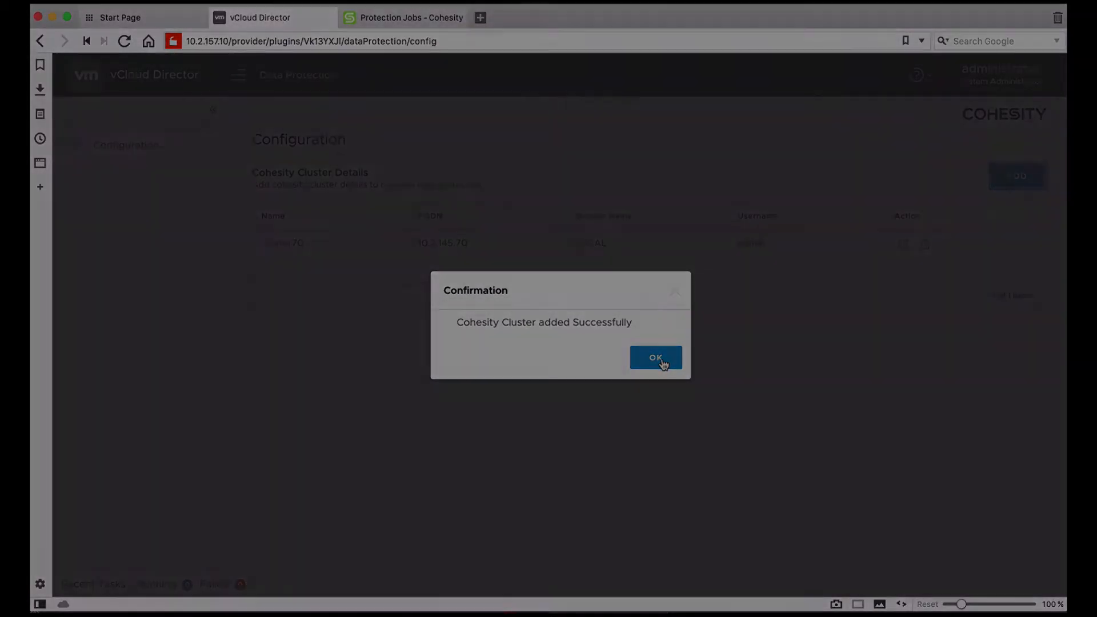
{"action": "left_click", "coordinate": [655, 357]}
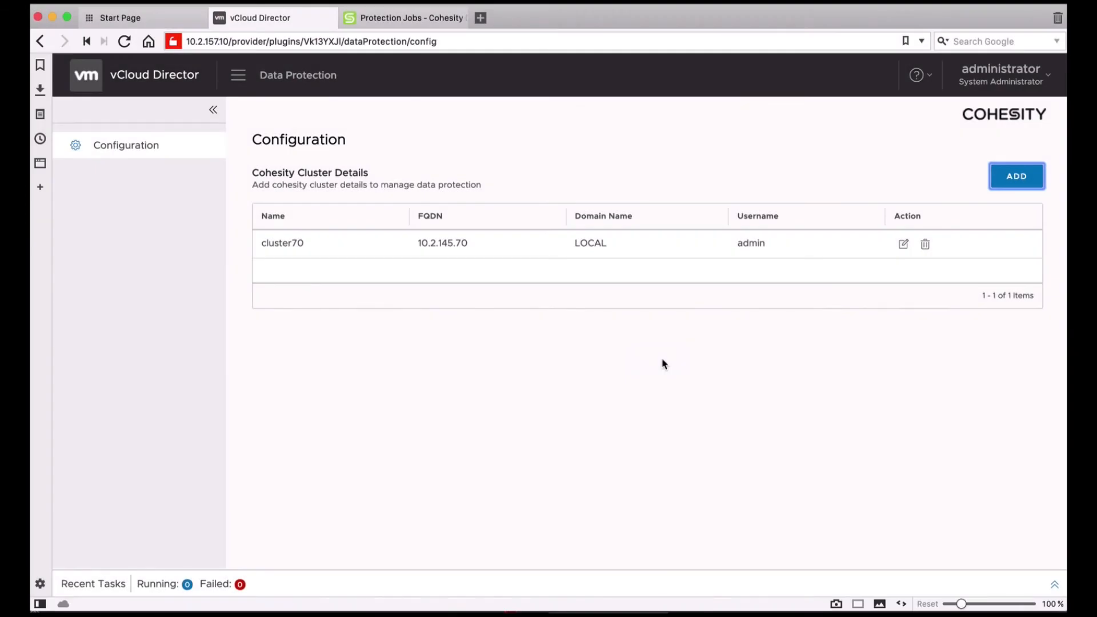
Step: Sign out of the administrator session and return to the browser start page
{"action": "left_click", "coordinate": [1001, 76]}
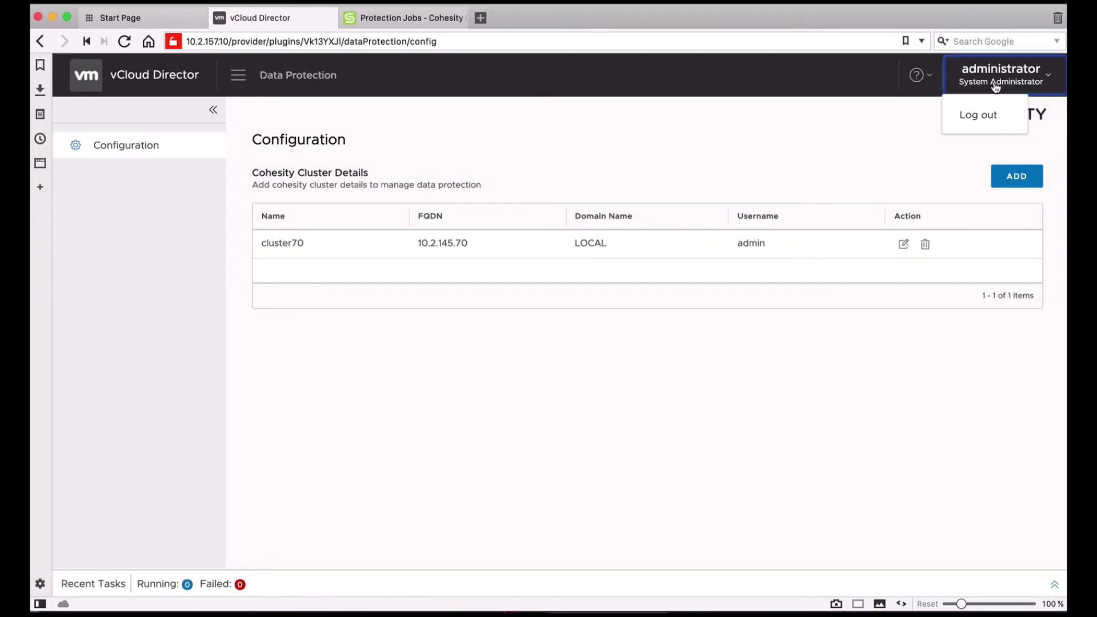
{"action": "left_click", "coordinate": [978, 114]}
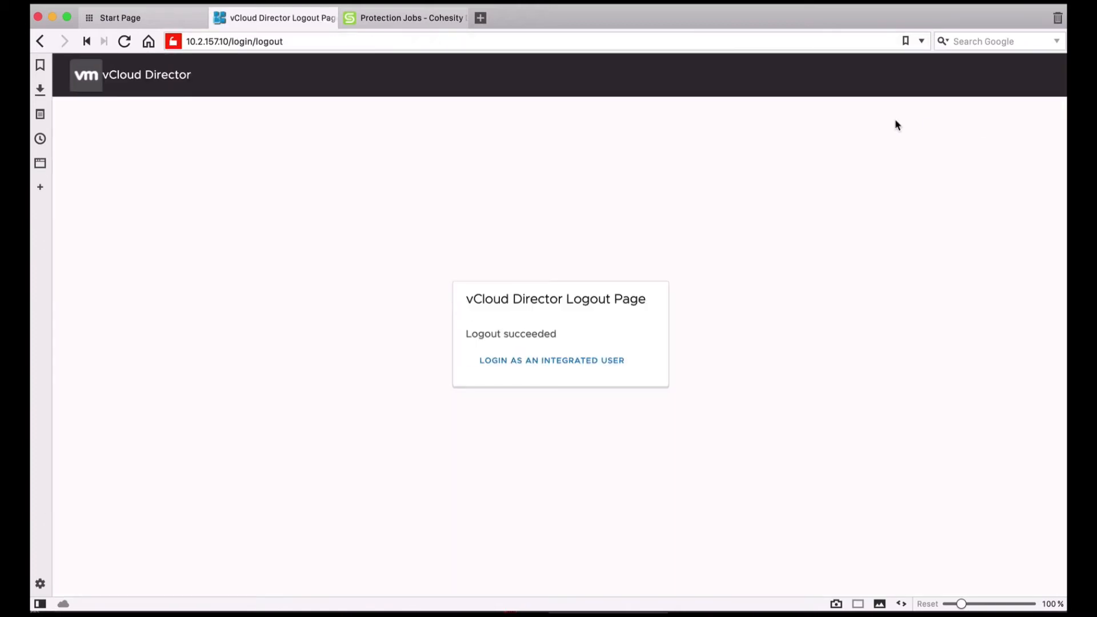
{"action": "left_click", "coordinate": [120, 17]}
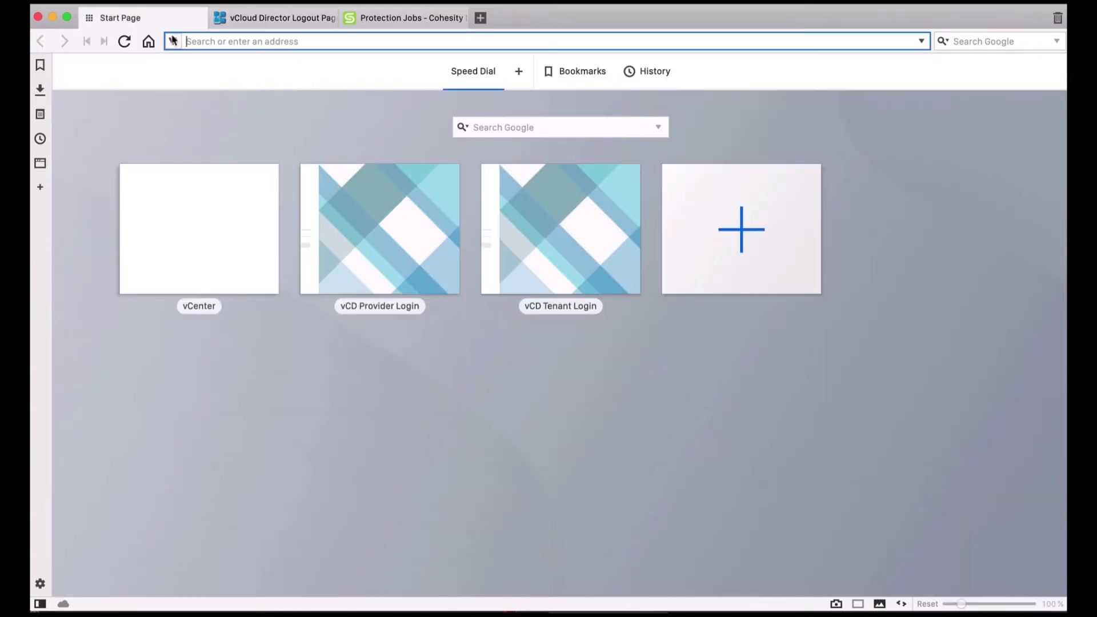
Step: Sign in to the vCD tenant portal as acme_user
{"action": "left_click", "coordinate": [560, 229]}
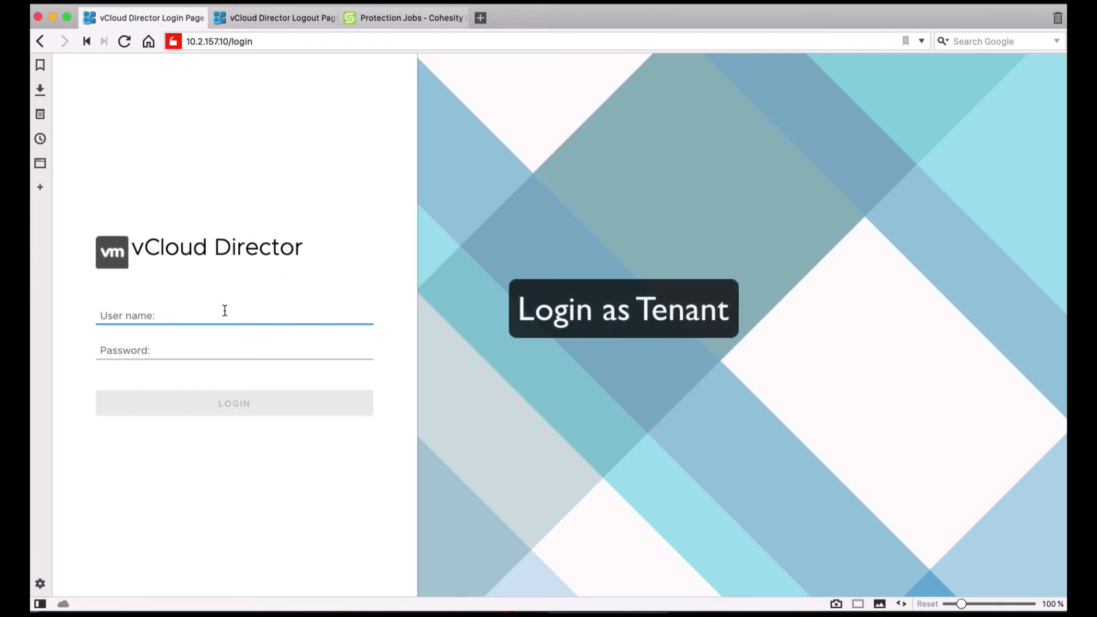
{"action": "type", "text": "acme_user"}
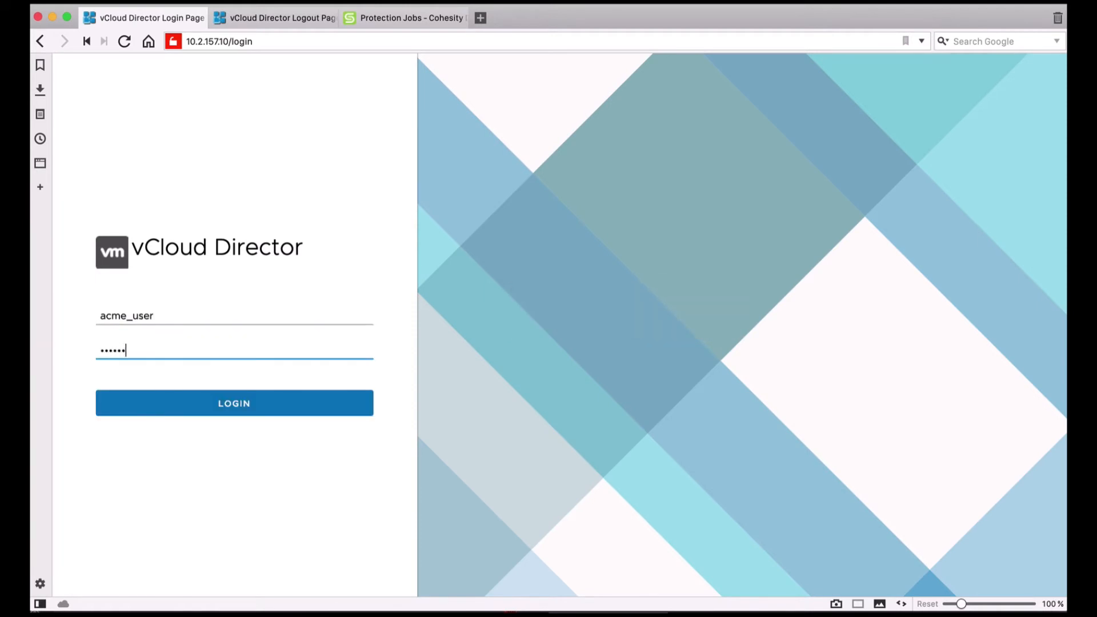
{"action": "left_click", "coordinate": [233, 404]}
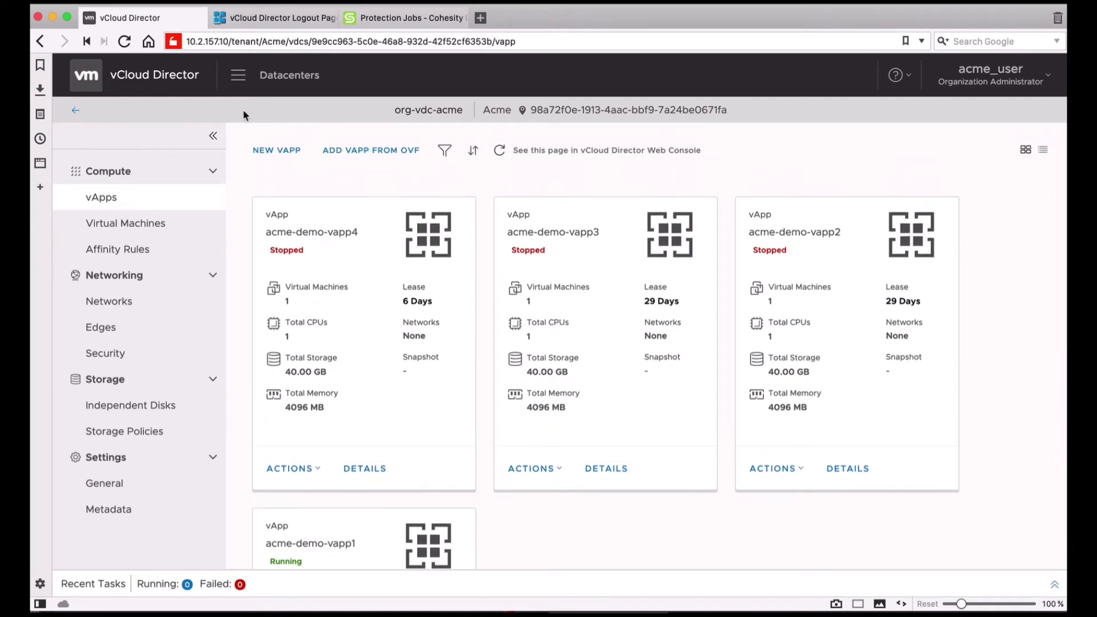
Step: Bring up the main navigation list from the Acme tenant's vApps page
{"action": "left_click", "coordinate": [238, 76]}
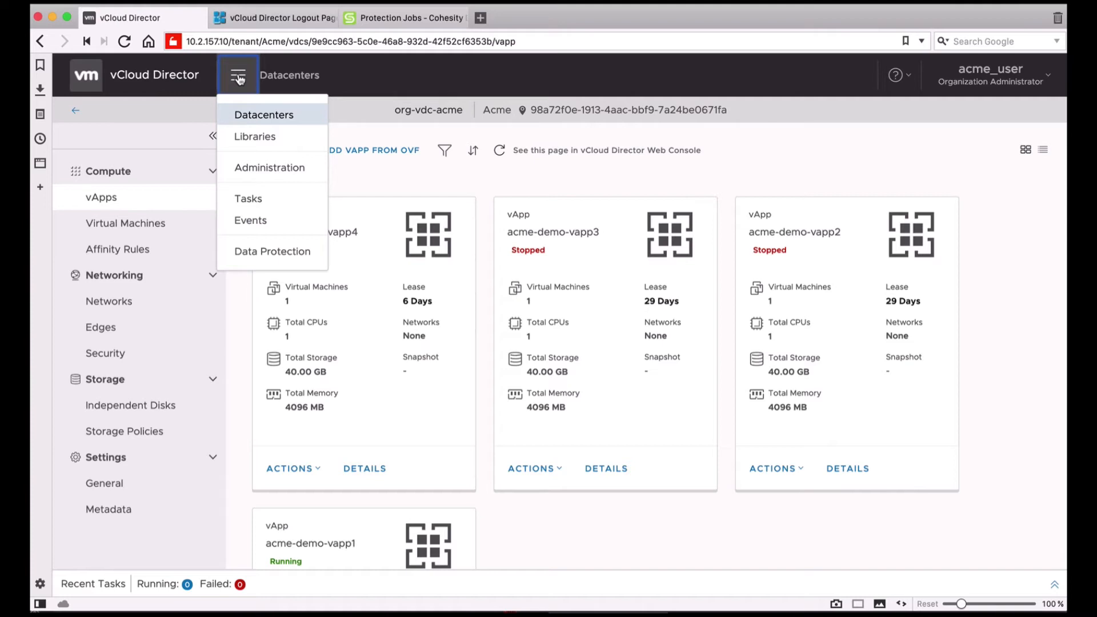
Step: Go to Data Protection and into the org-vdc-acme datacenter's VM protection list
{"action": "left_click", "coordinate": [272, 251]}
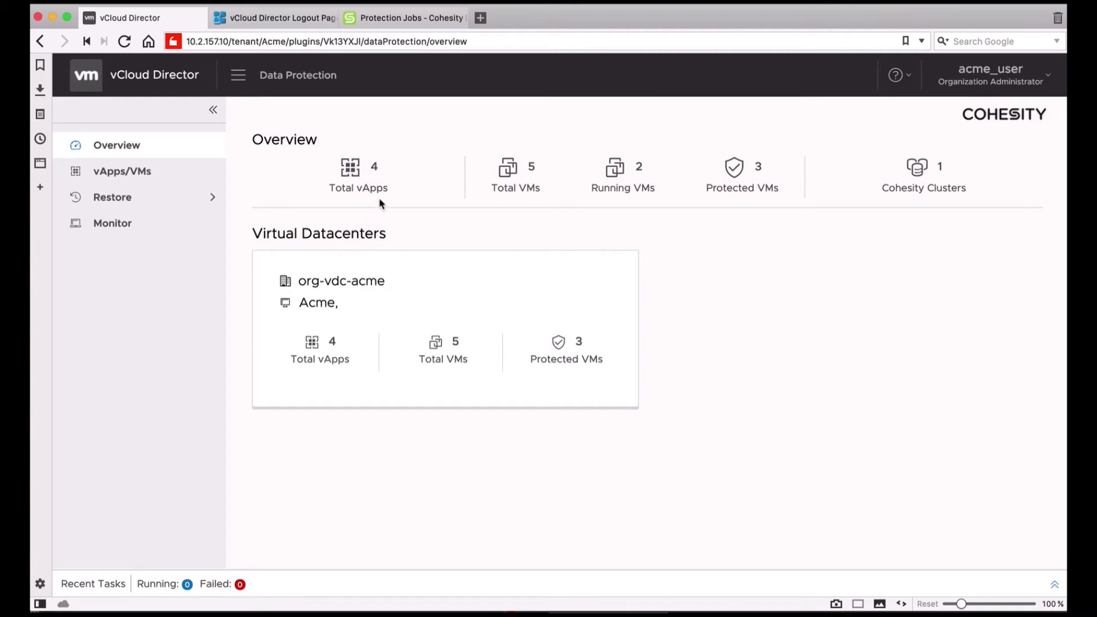
{"action": "mouse_move", "coordinate": [408, 208]}
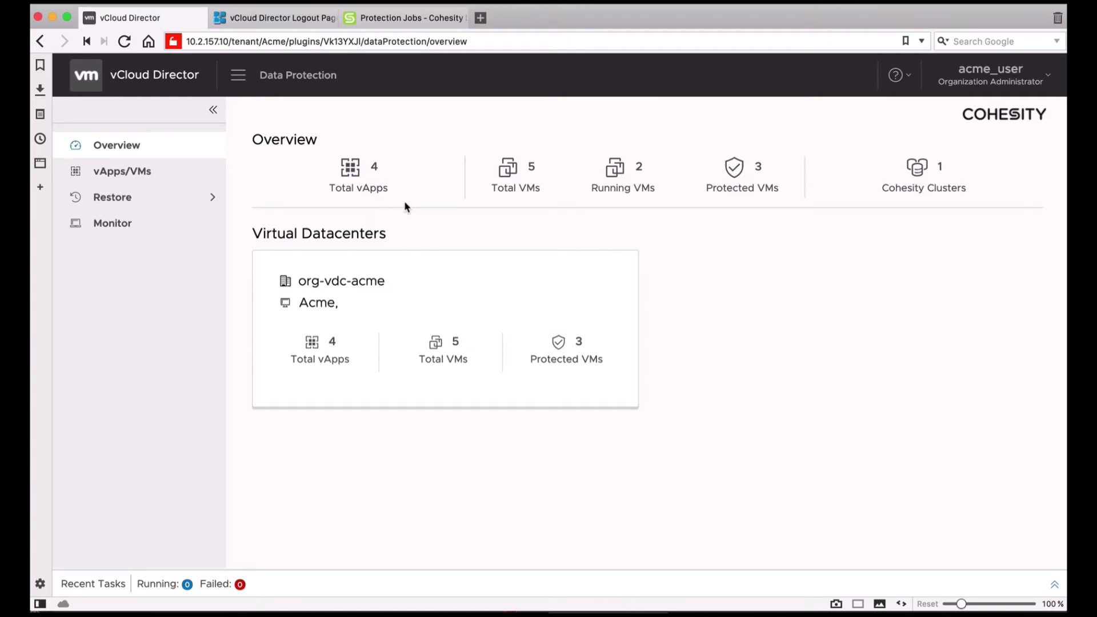
{"action": "mouse_move", "coordinate": [537, 199]}
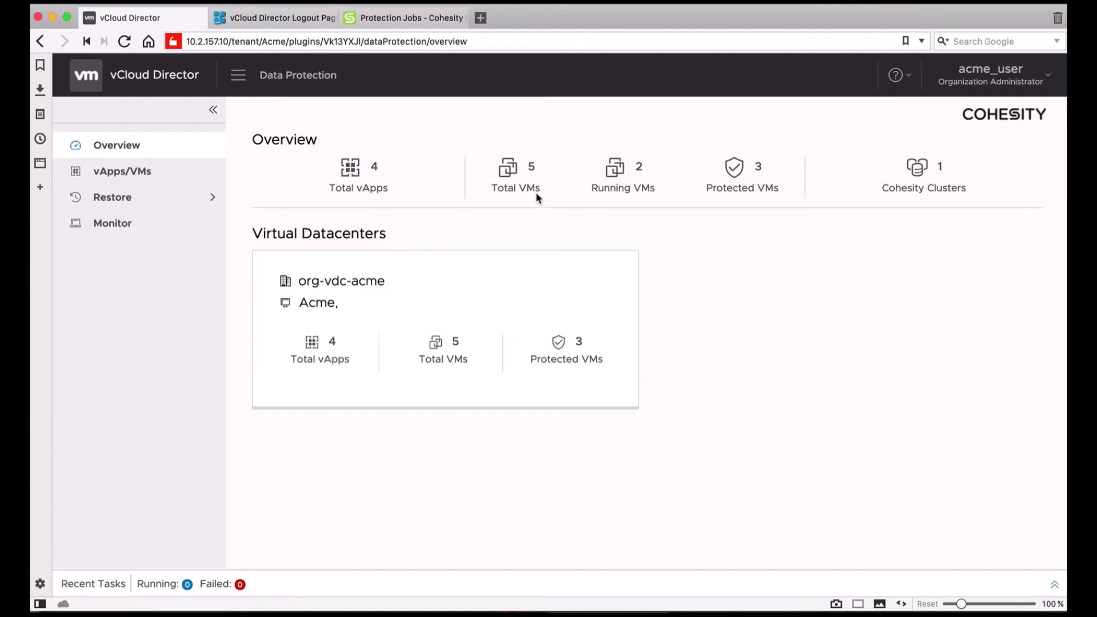
{"action": "mouse_move", "coordinate": [606, 199]}
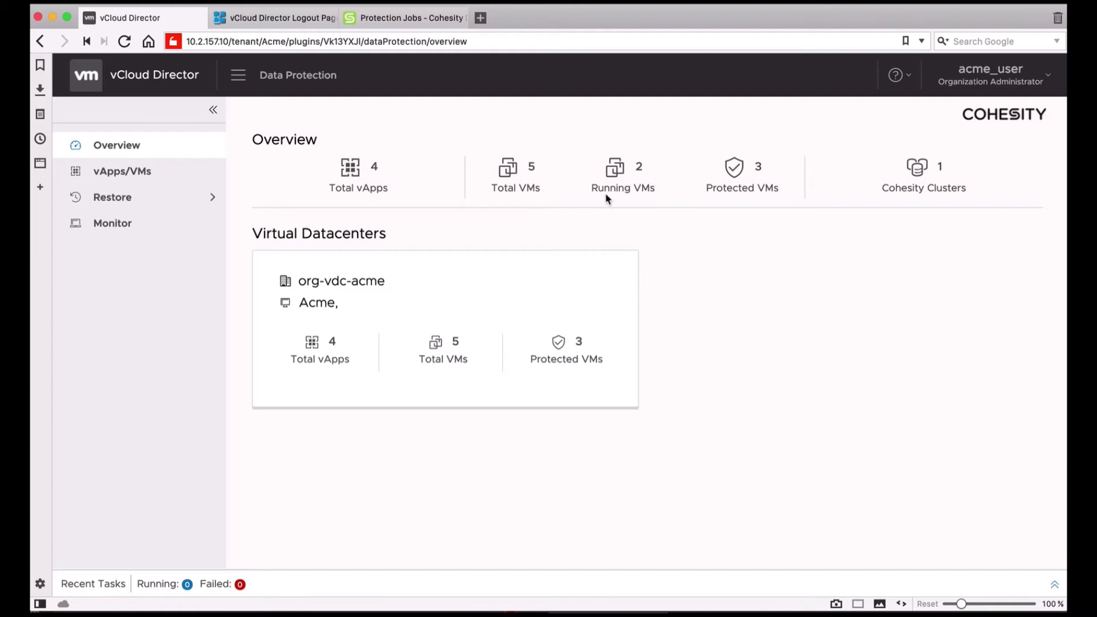
{"action": "mouse_move", "coordinate": [754, 192]}
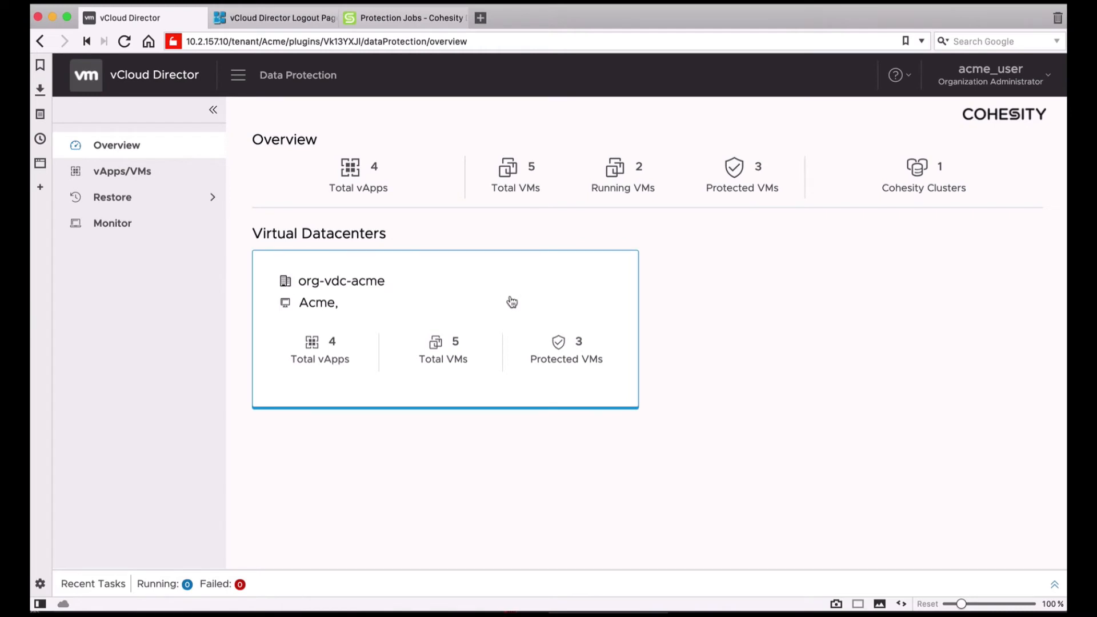
{"action": "left_click", "coordinate": [121, 170]}
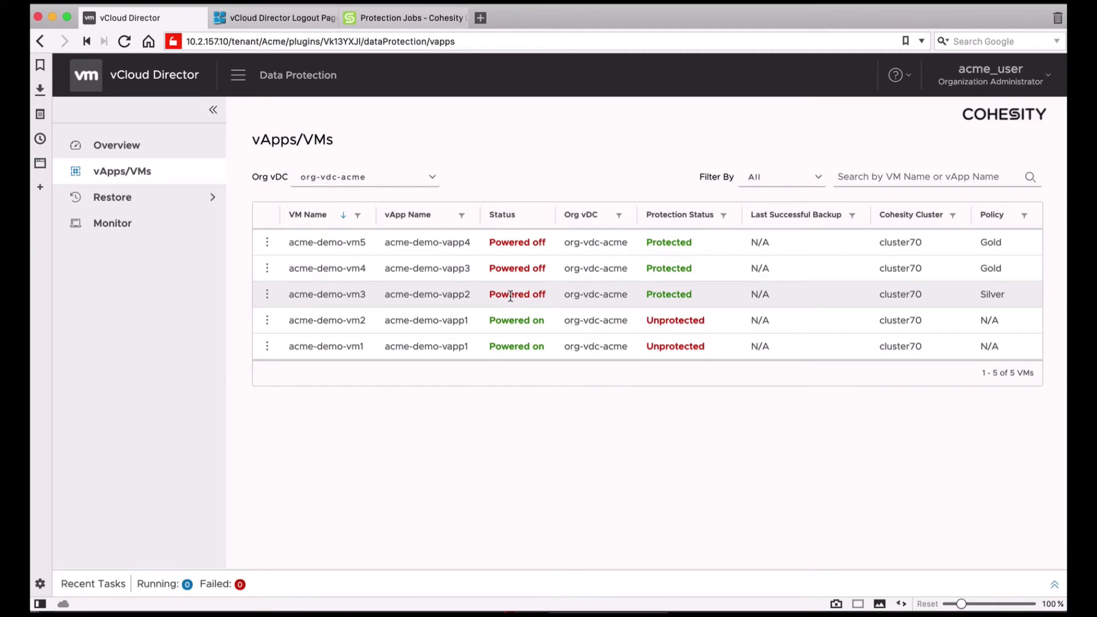
Step: Filter the list to unprotected VMs and start protecting acme-demo-vm2
{"action": "left_click", "coordinate": [780, 176]}
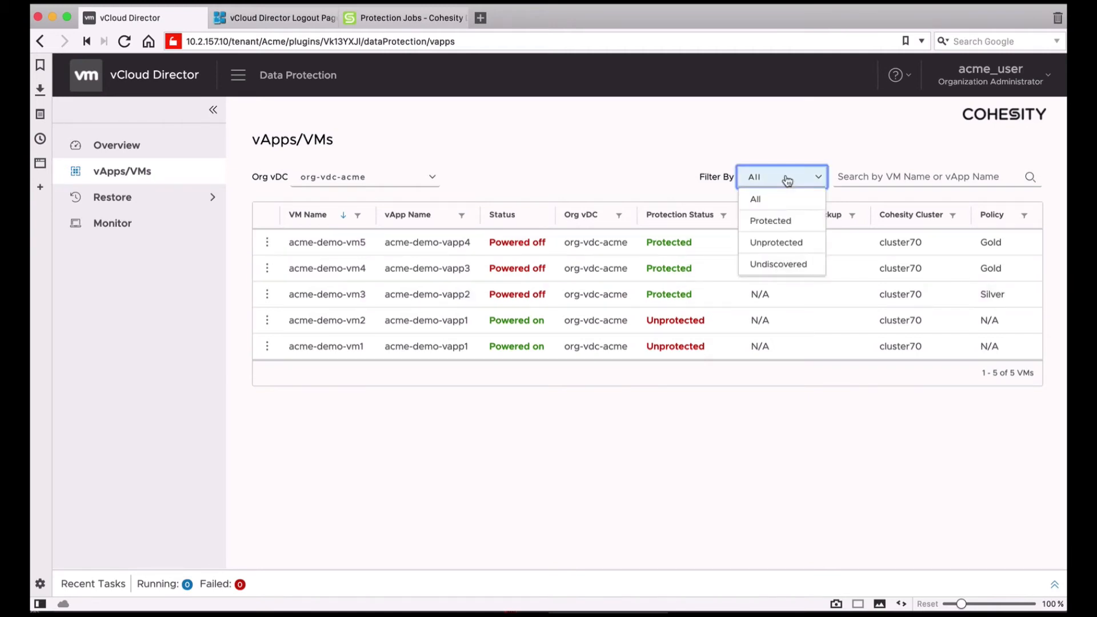
{"action": "mouse_move", "coordinate": [789, 242]}
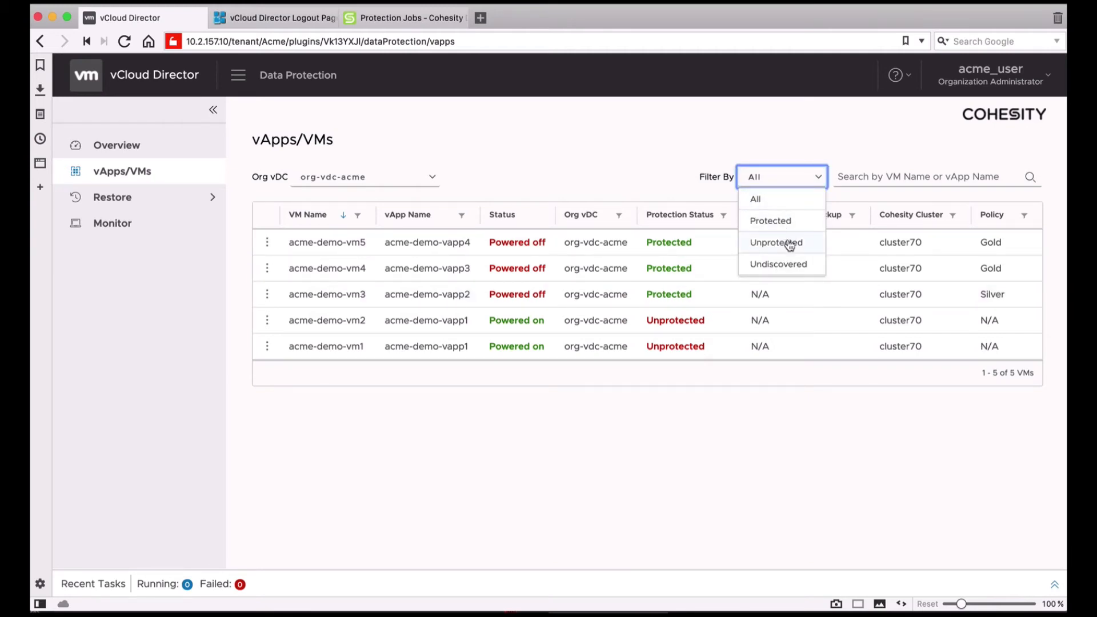
{"action": "left_click", "coordinate": [776, 242]}
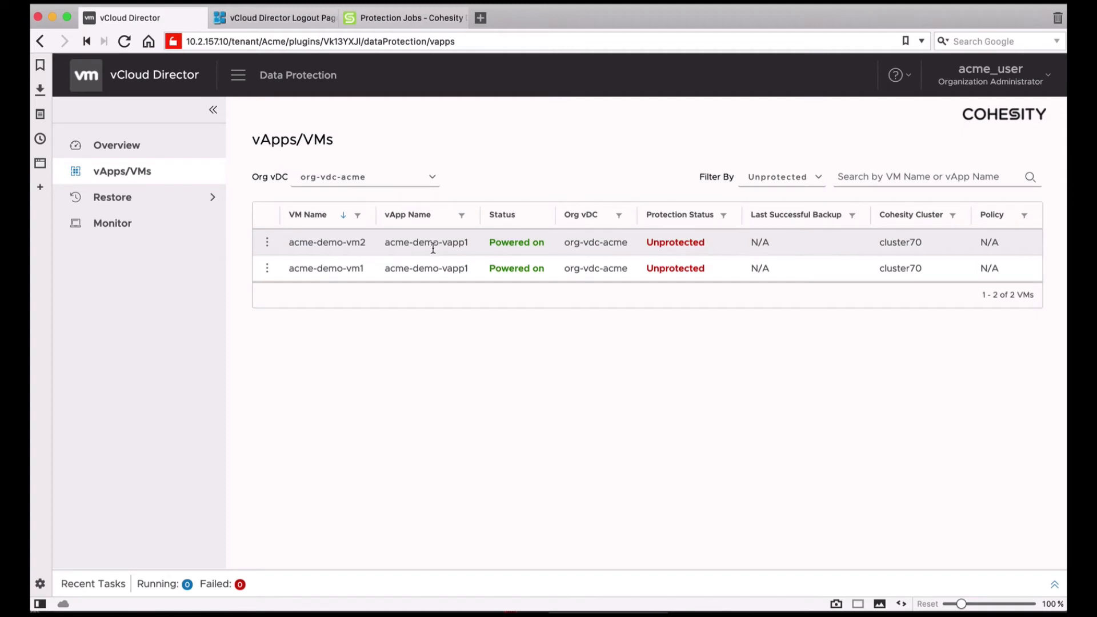
{"action": "left_click", "coordinate": [268, 242]}
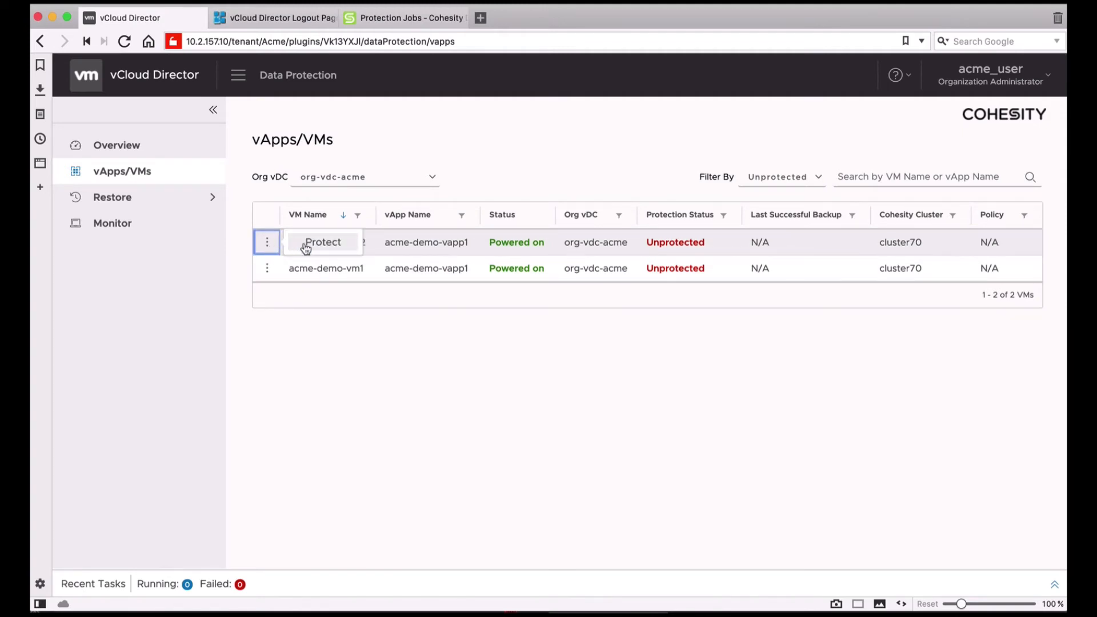
{"action": "left_click", "coordinate": [322, 242]}
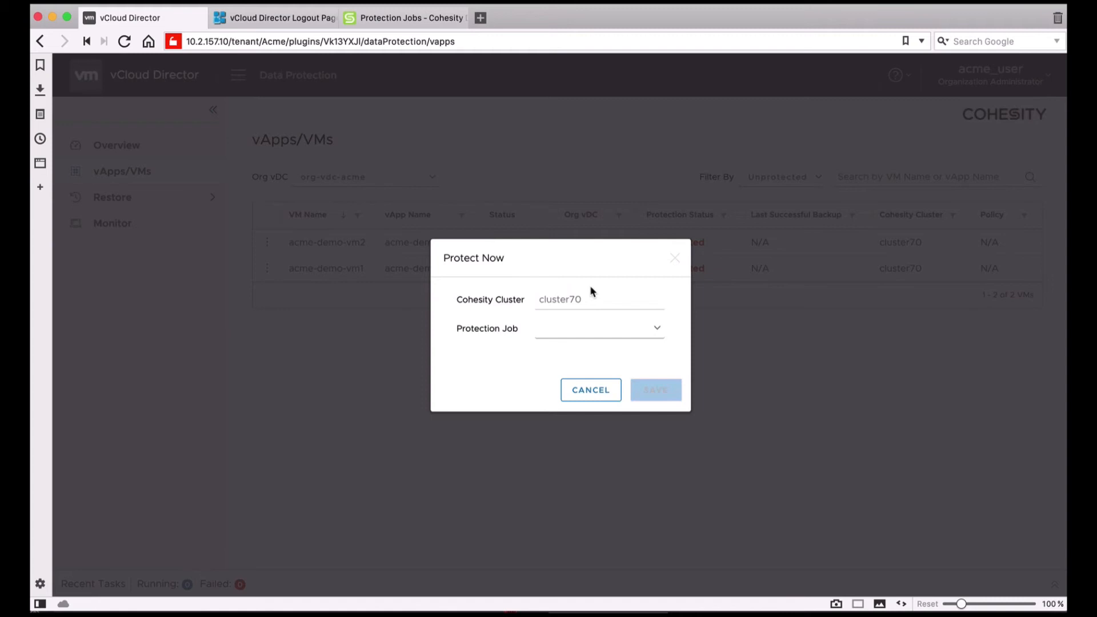
Step: Assign the acme-backup-gold protection job to acme-demo-vm2 and save
{"action": "left_click", "coordinate": [598, 328]}
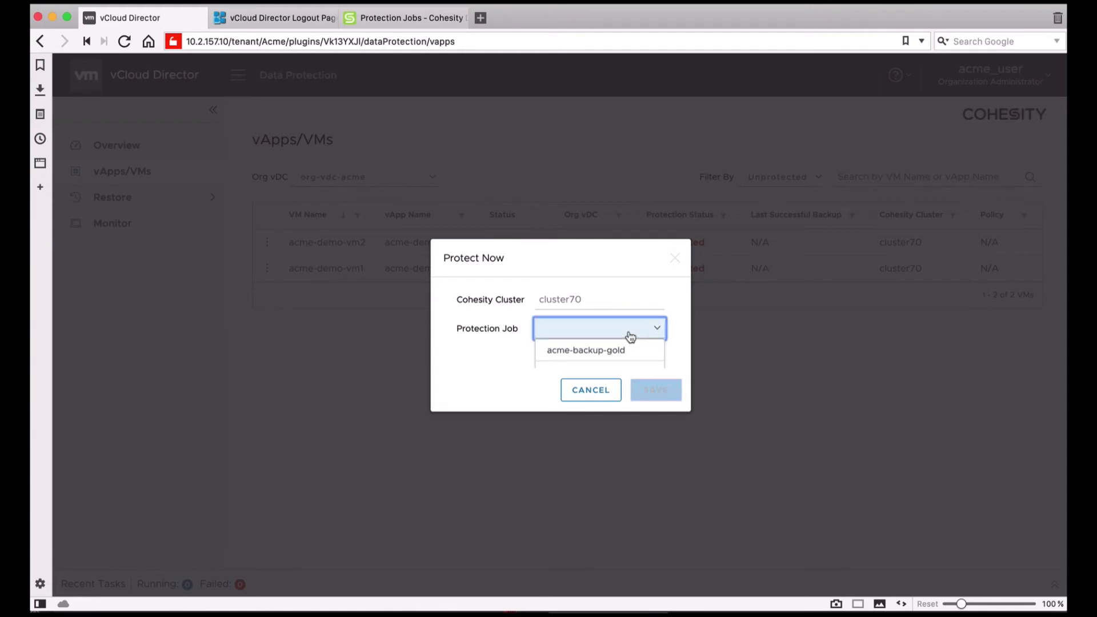
{"action": "left_click", "coordinate": [585, 349]}
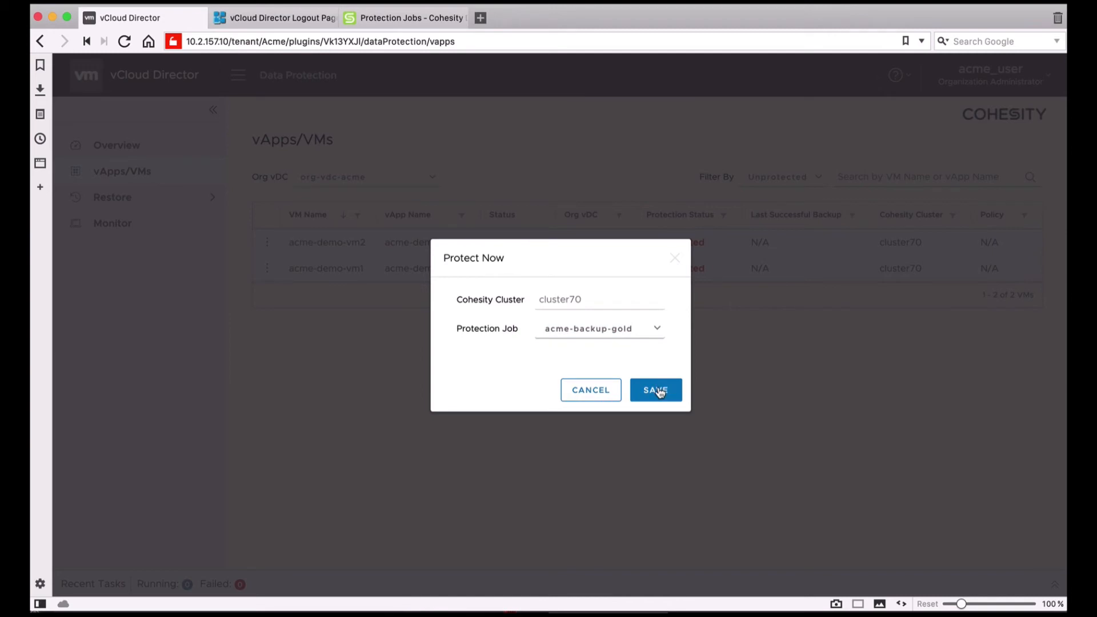
{"action": "left_click", "coordinate": [655, 390]}
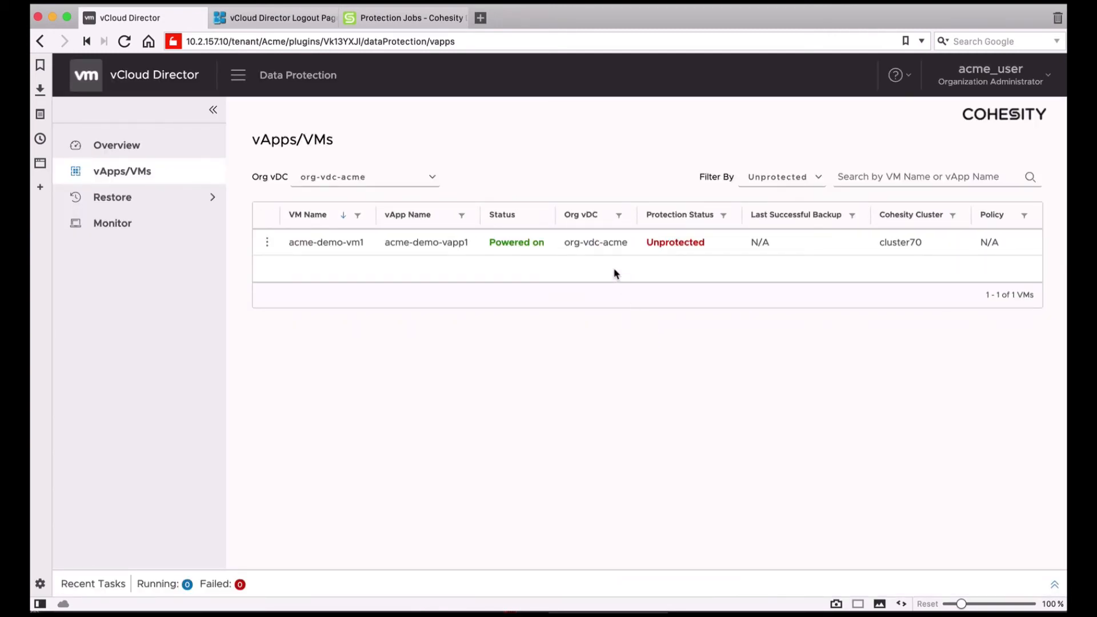
Step: Filter to protected VMs and run Backup Now on acme-demo-vm5
{"action": "left_click", "coordinate": [781, 176]}
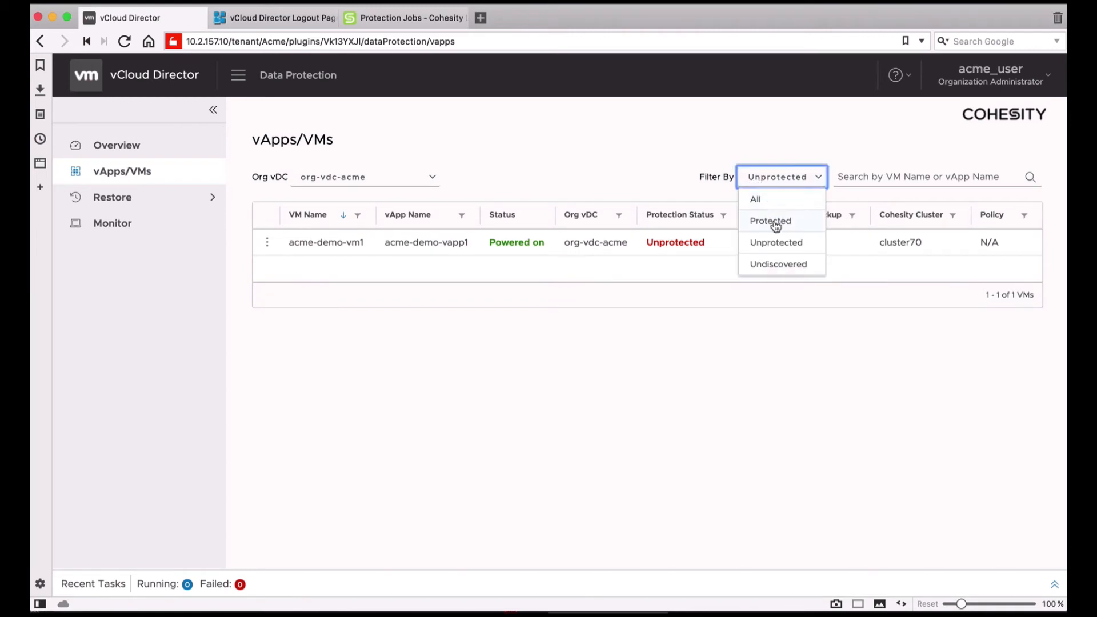
{"action": "left_click", "coordinate": [770, 221]}
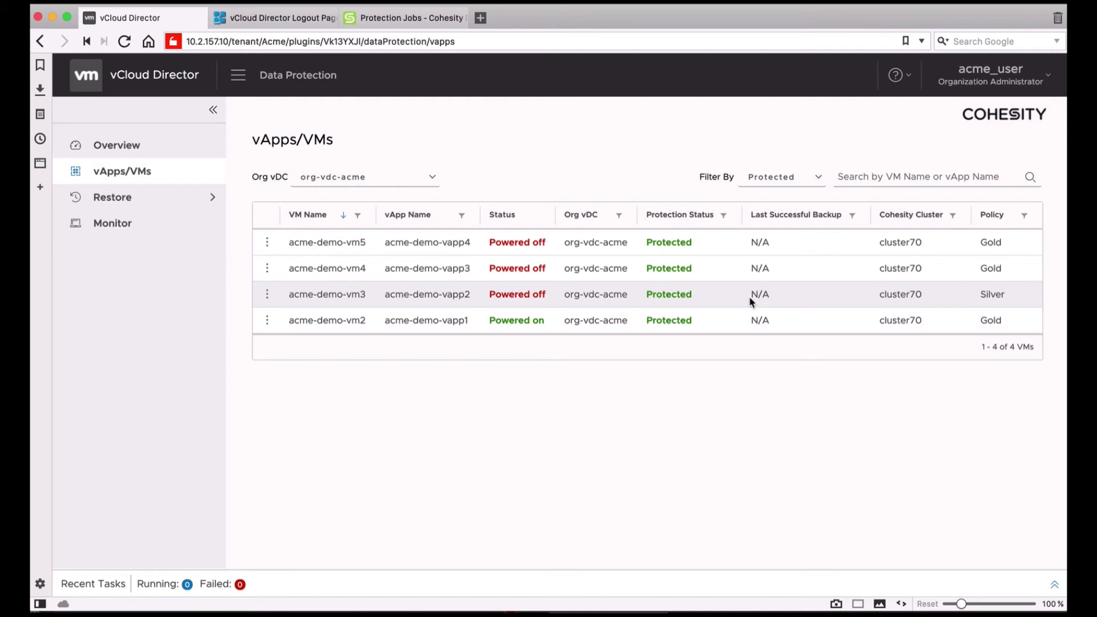
{"action": "mouse_move", "coordinate": [491, 279]}
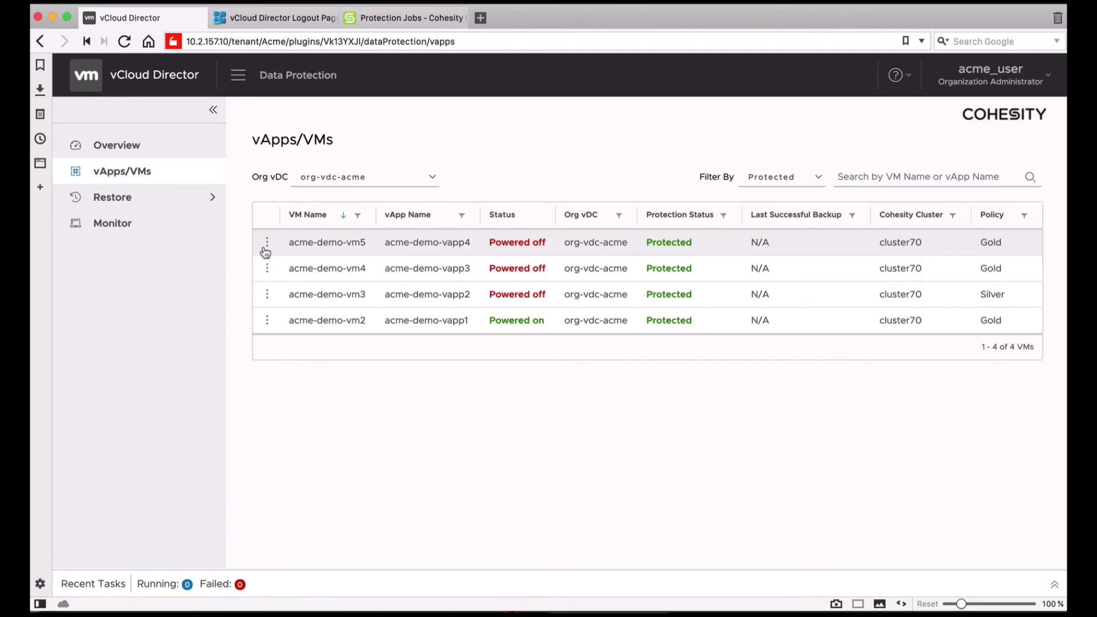
{"action": "left_click", "coordinate": [266, 242]}
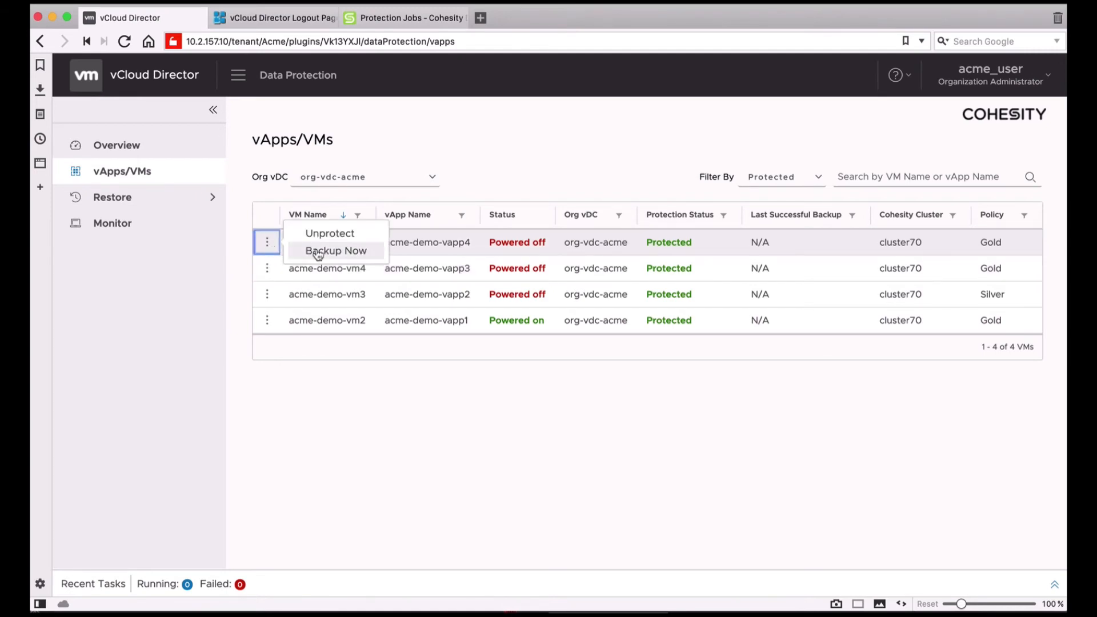
{"action": "left_click", "coordinate": [336, 250]}
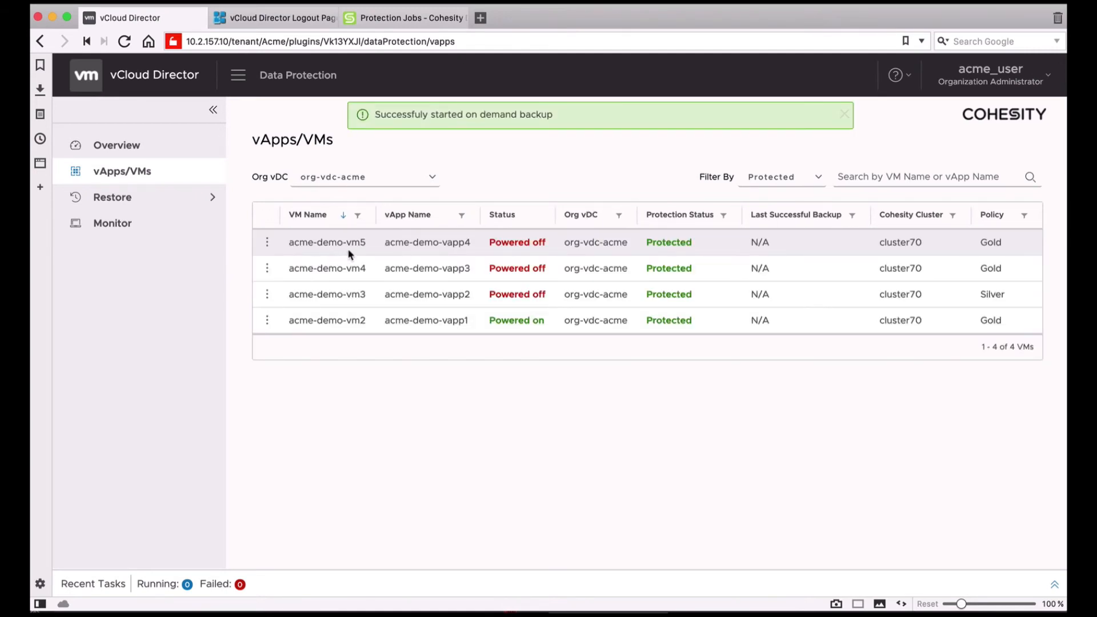
{"action": "mouse_move", "coordinate": [353, 263]}
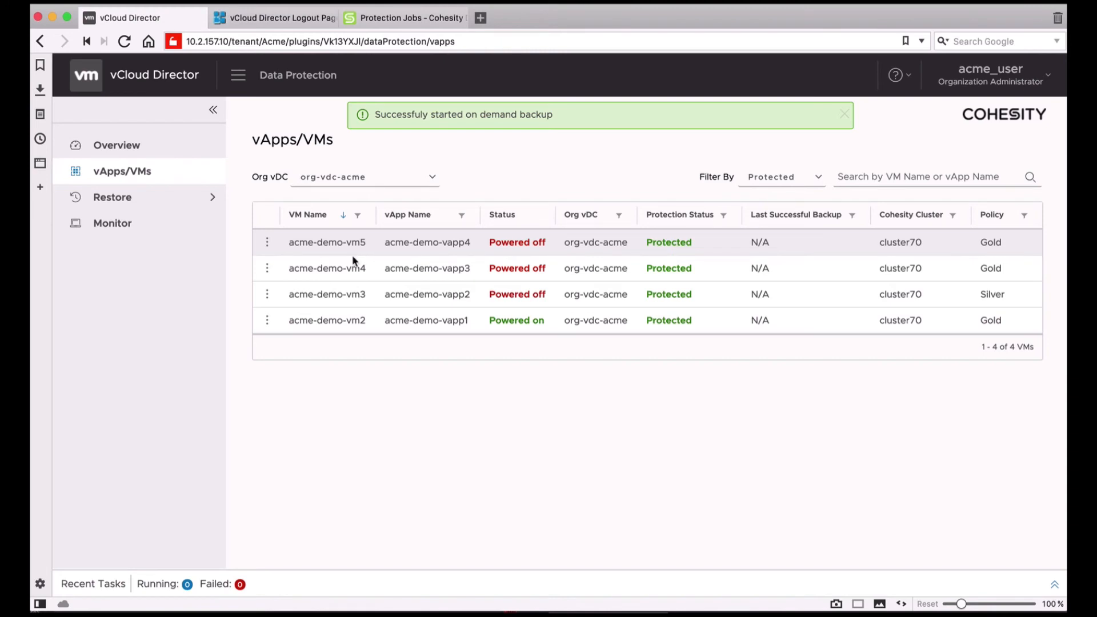
Step: View Cohesity's Protection Jobs dashboard showing one job running
{"action": "left_click", "coordinate": [411, 17]}
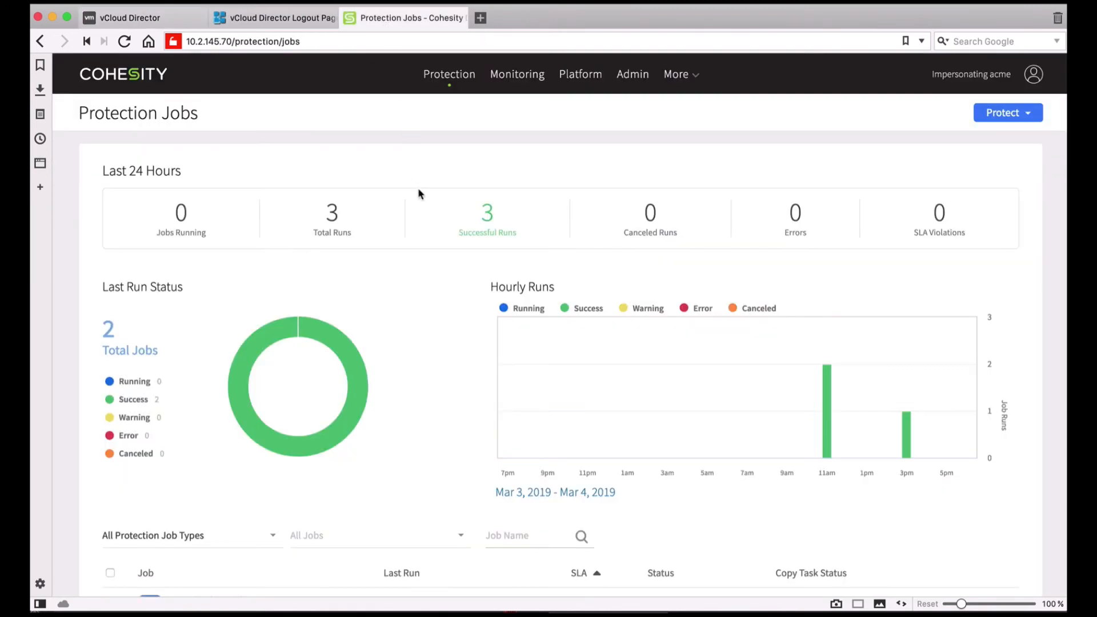
{"action": "scroll", "scroll_direction": "down", "scroll_amount": 3}
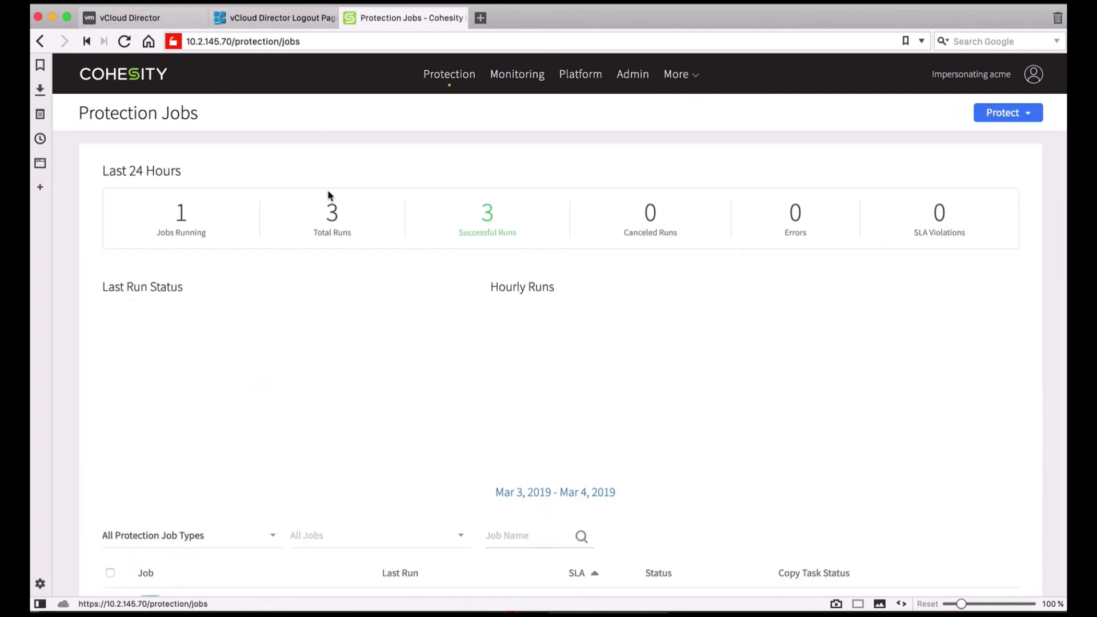
{"action": "scroll", "scroll_direction": "down", "scroll_amount": 3}
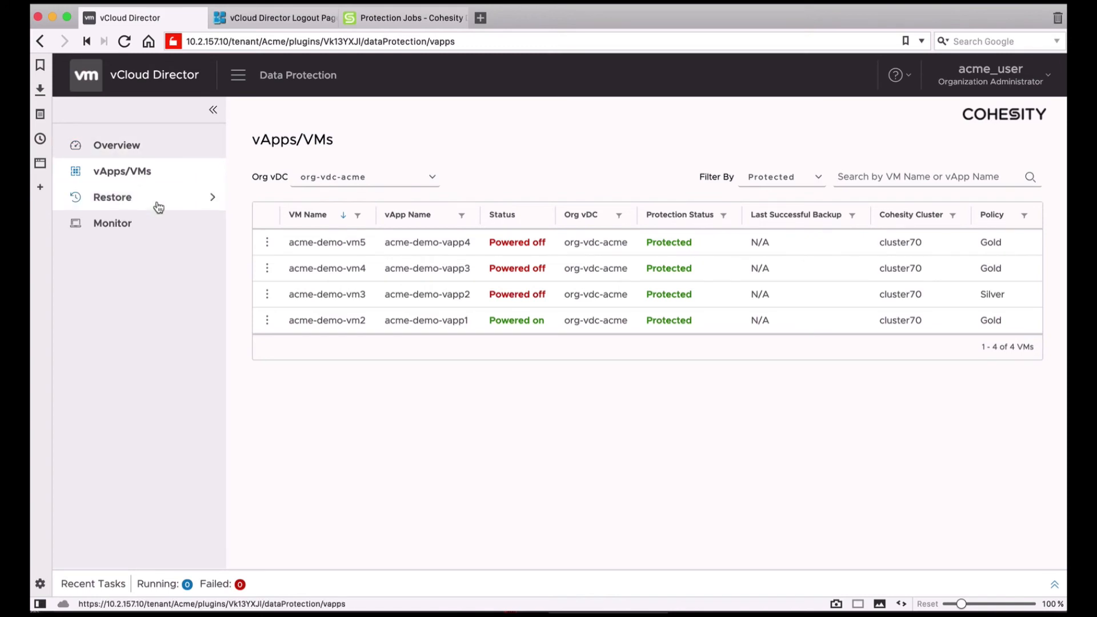
Step: Search Files or Folders restore for desktop.ini and select the /C/Users/desktop.ini copy
{"action": "left_click", "coordinate": [112, 197]}
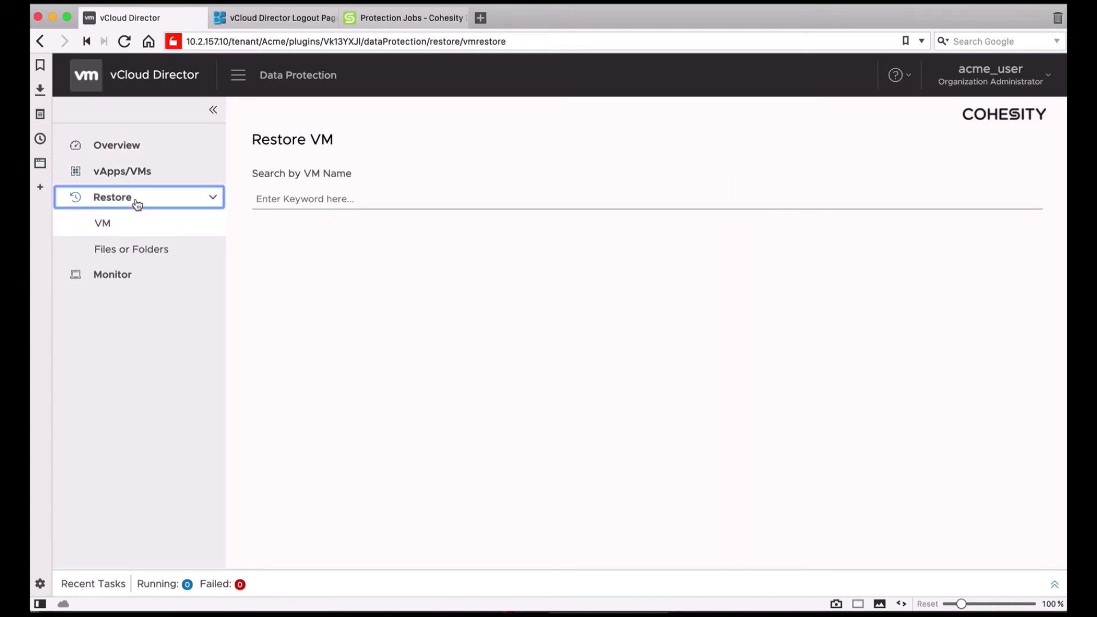
{"action": "mouse_move", "coordinate": [131, 249]}
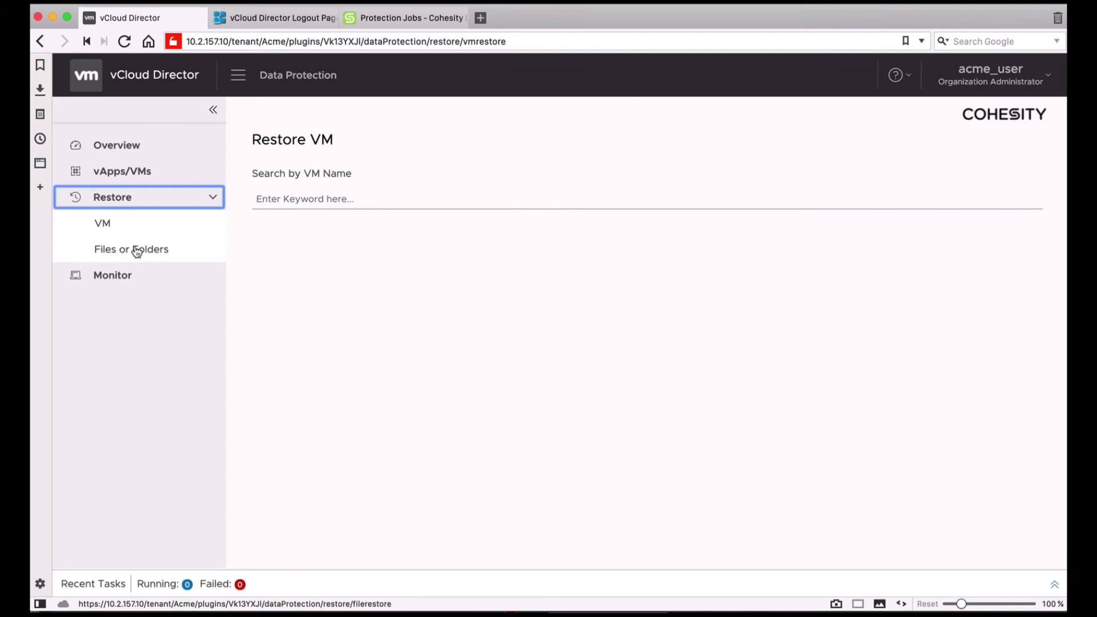
{"action": "left_click", "coordinate": [131, 249]}
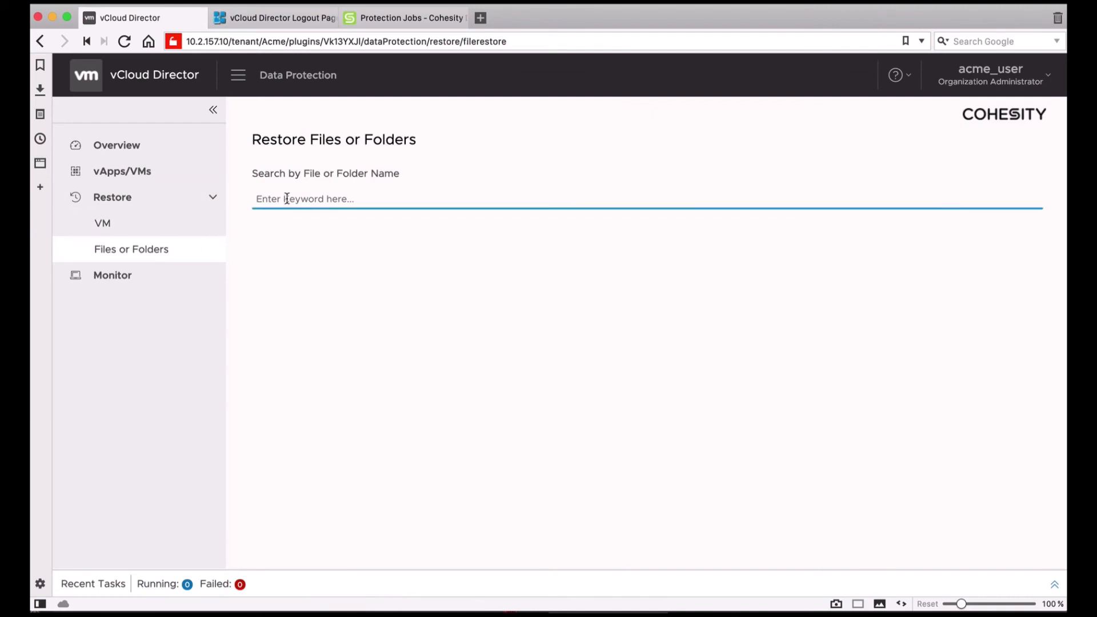
{"action": "type", "text": "desktop.ini"}
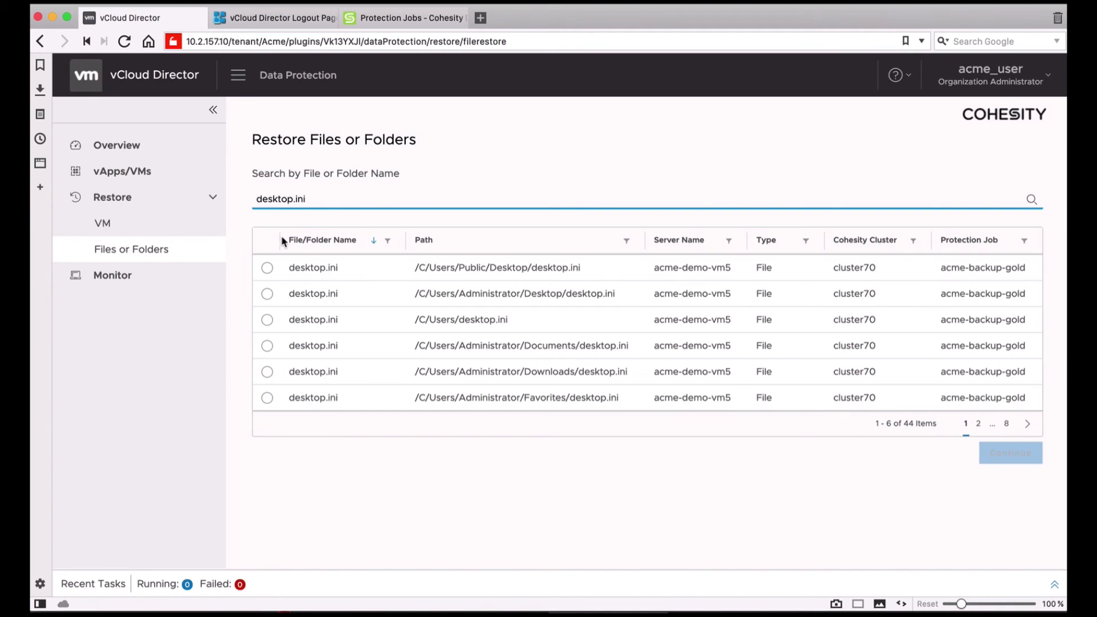
{"action": "left_click", "coordinate": [266, 319]}
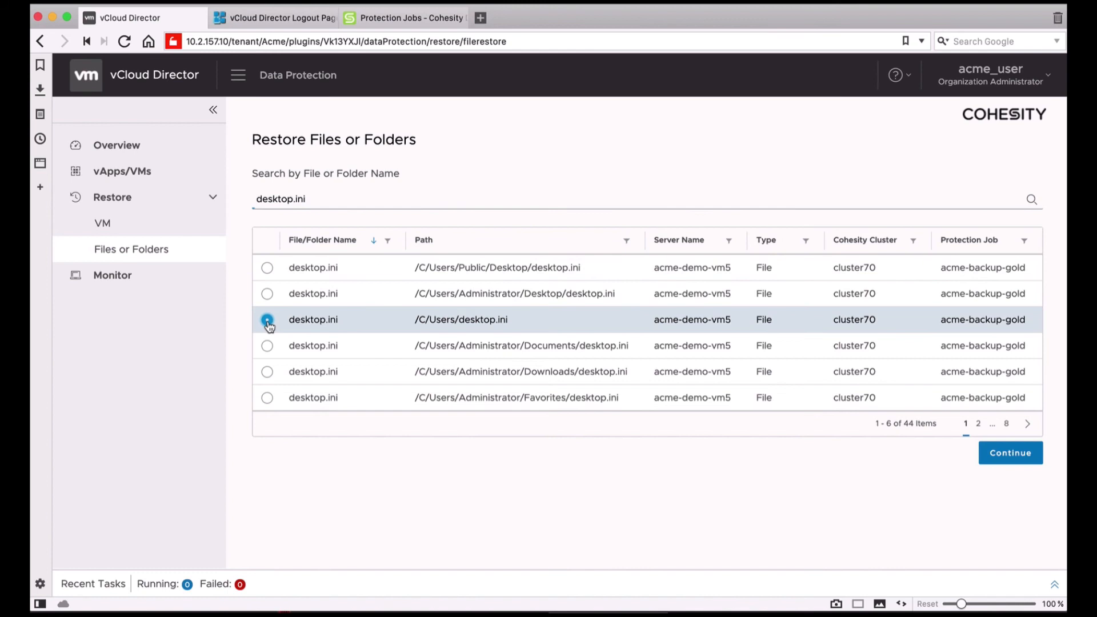
Step: Restore from the Mar 4, 2019, 3:18:32 PM snapshot as administrator with Preserve Attributes and Overwrite enabled
{"action": "left_click", "coordinate": [1009, 452]}
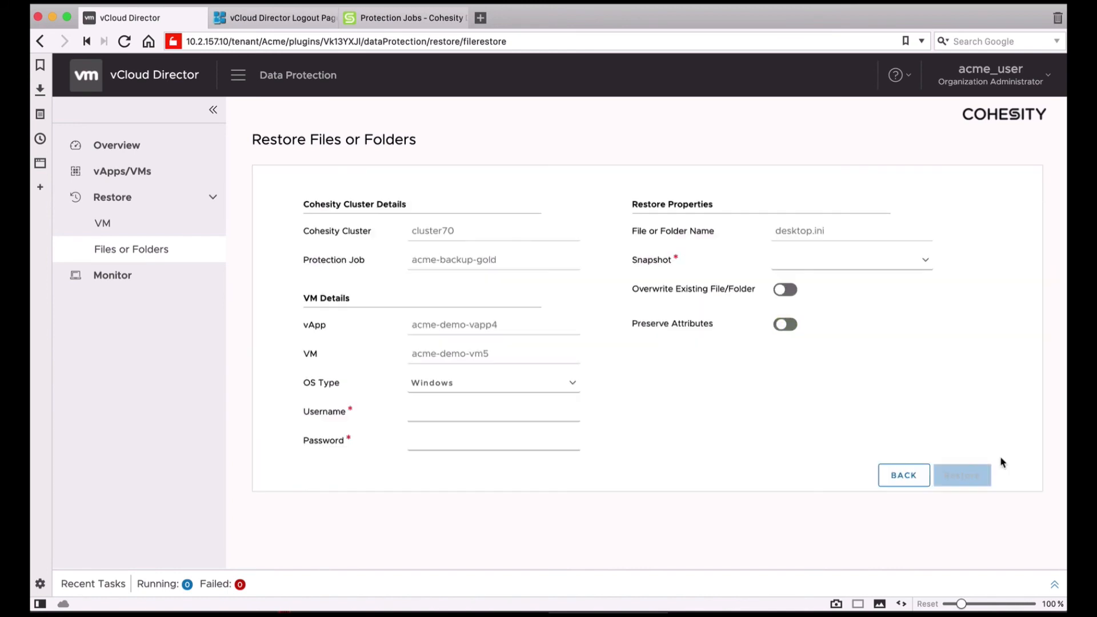
{"action": "left_click", "coordinate": [850, 259]}
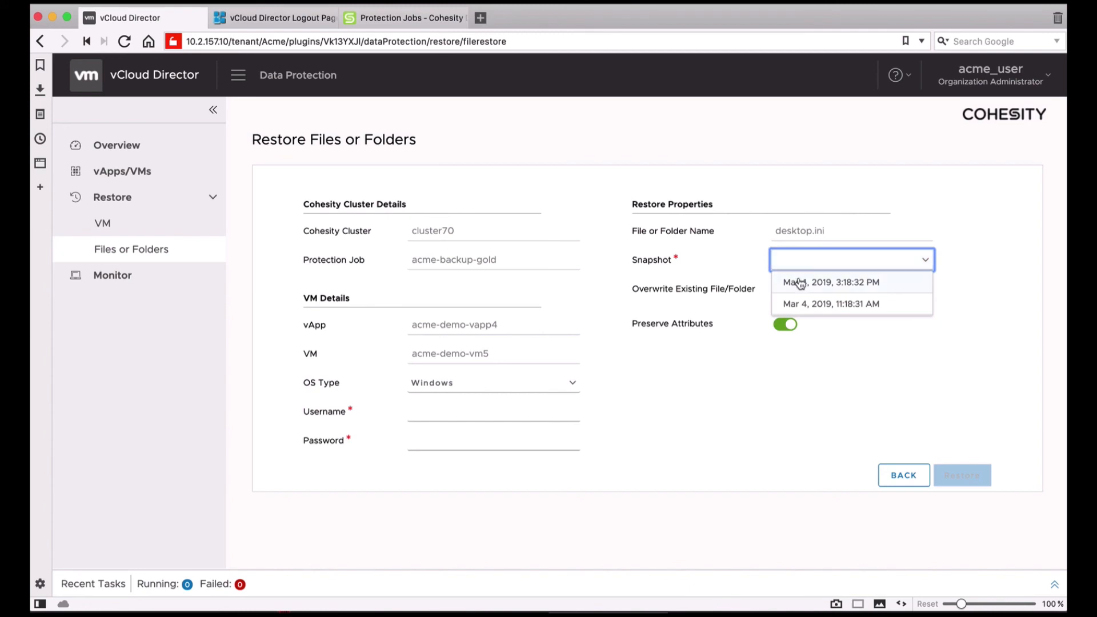
{"action": "left_click", "coordinate": [830, 282]}
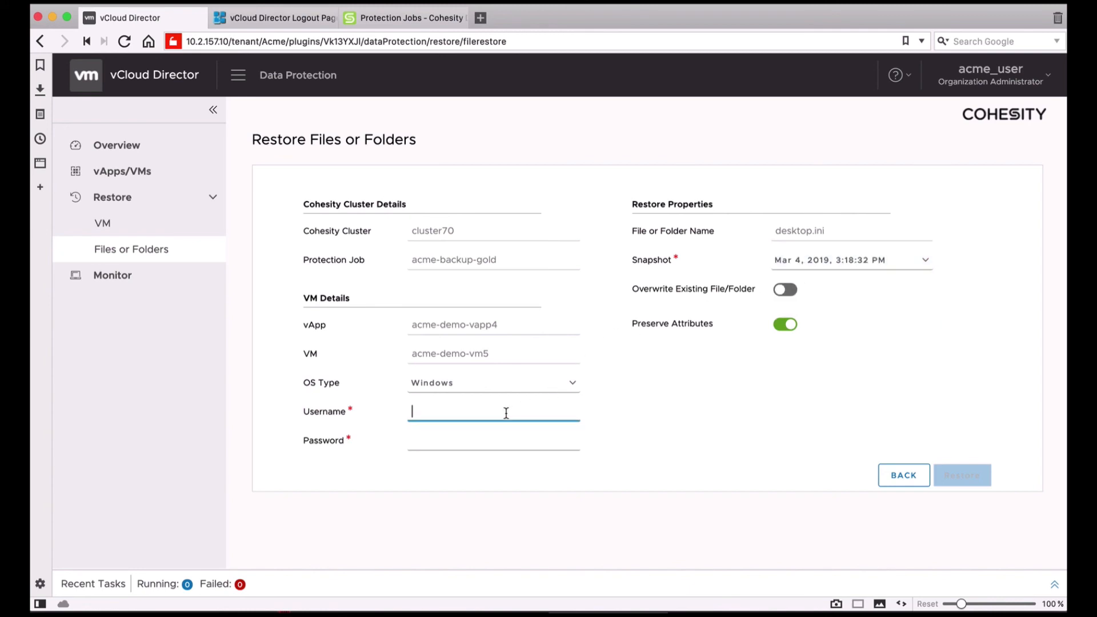
{"action": "type", "text": "a"}
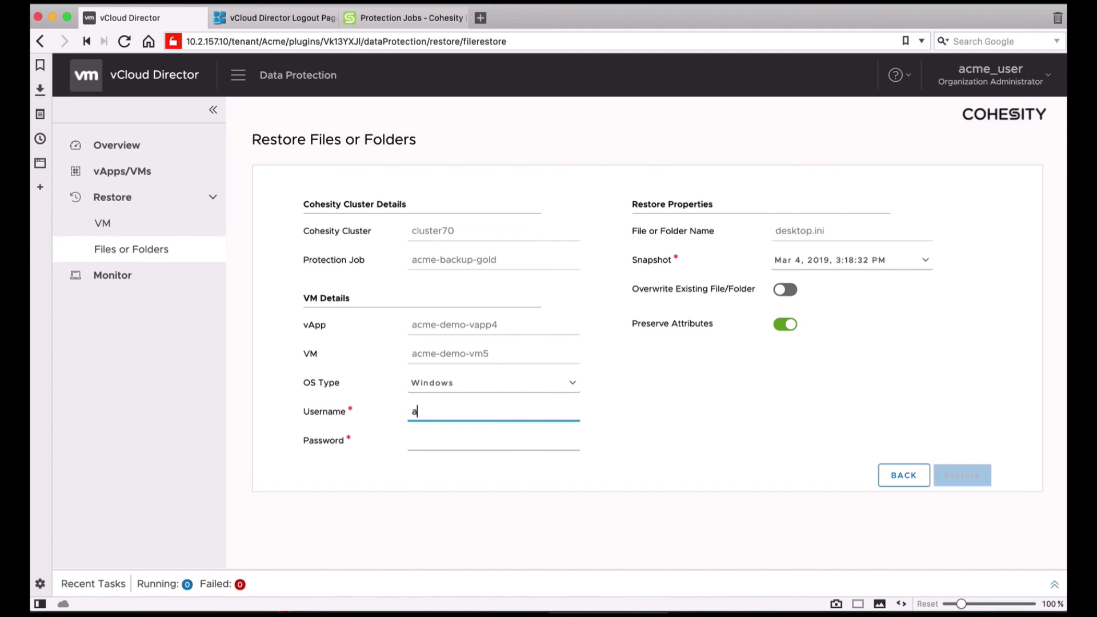
{"action": "type", "text": "dministrator"}
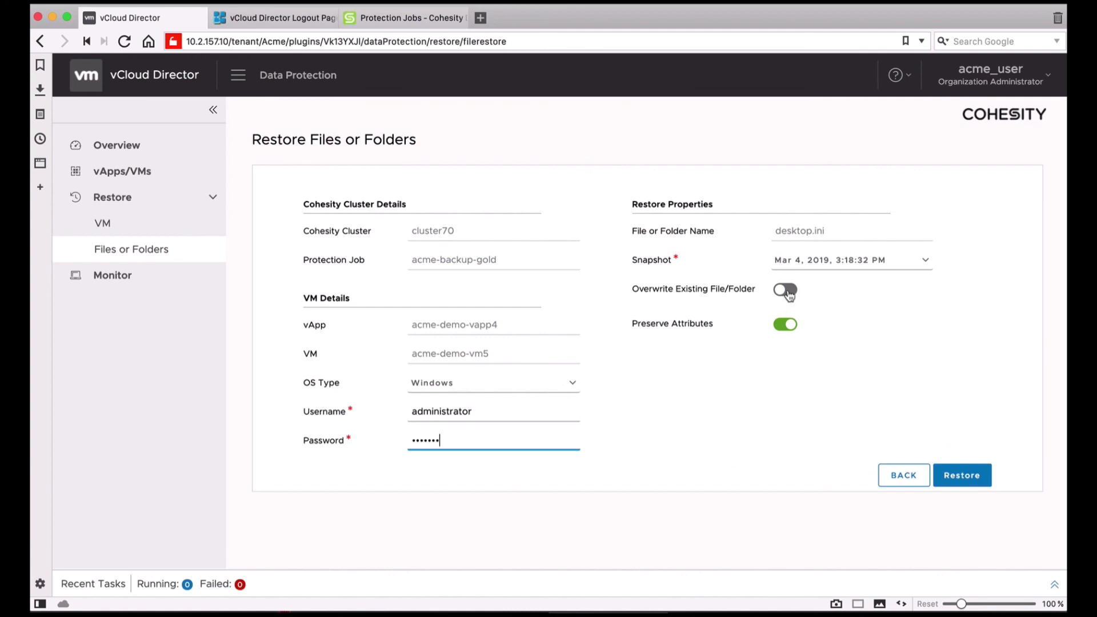
{"action": "left_click", "coordinate": [786, 289]}
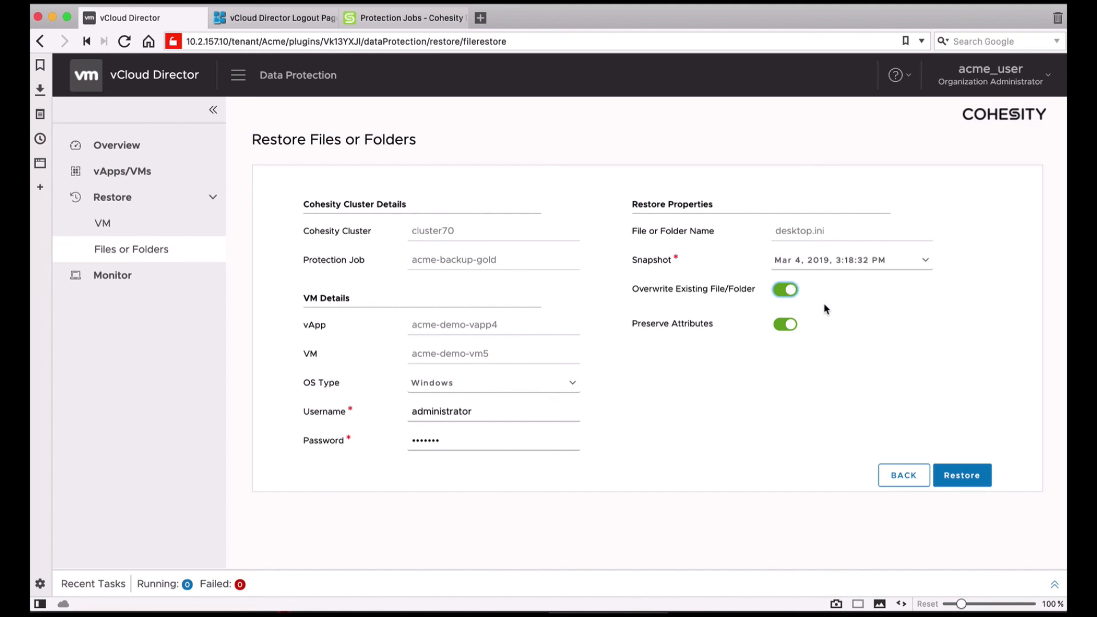
{"action": "mouse_move", "coordinate": [918, 367]}
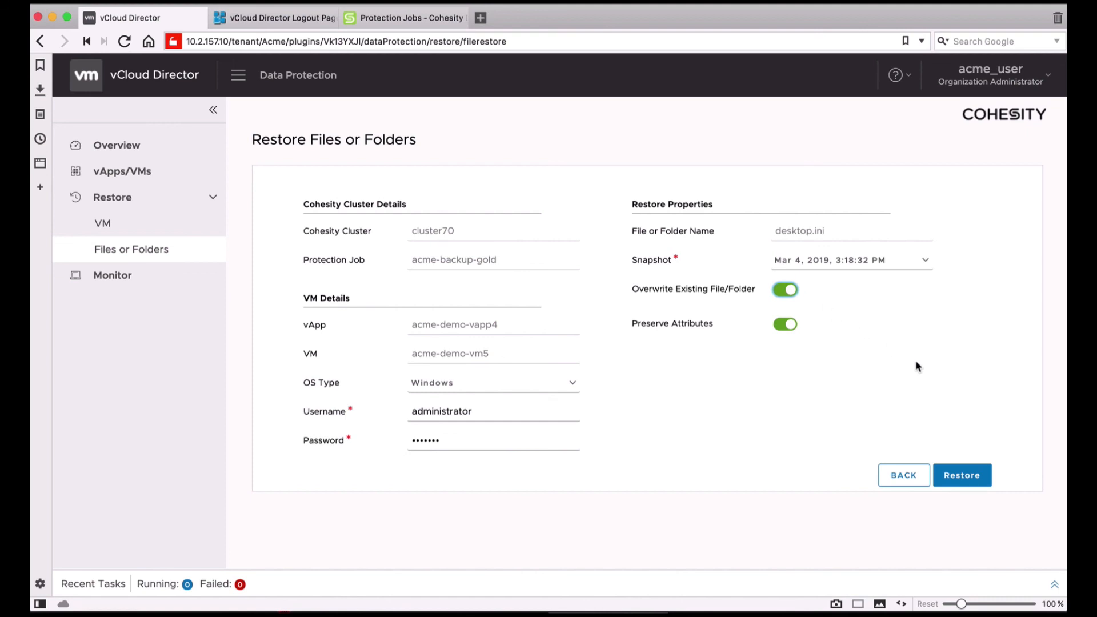
{"action": "left_click", "coordinate": [961, 476]}
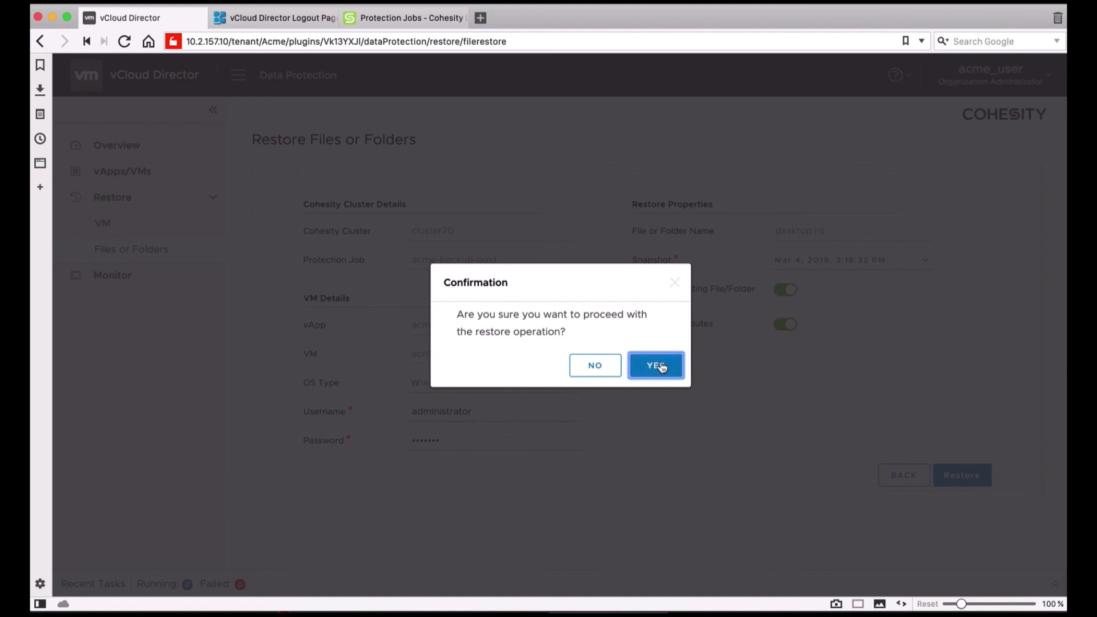
Step: Confirm the desktop.ini restore and go to the Monitor page
{"action": "left_click", "coordinate": [655, 366]}
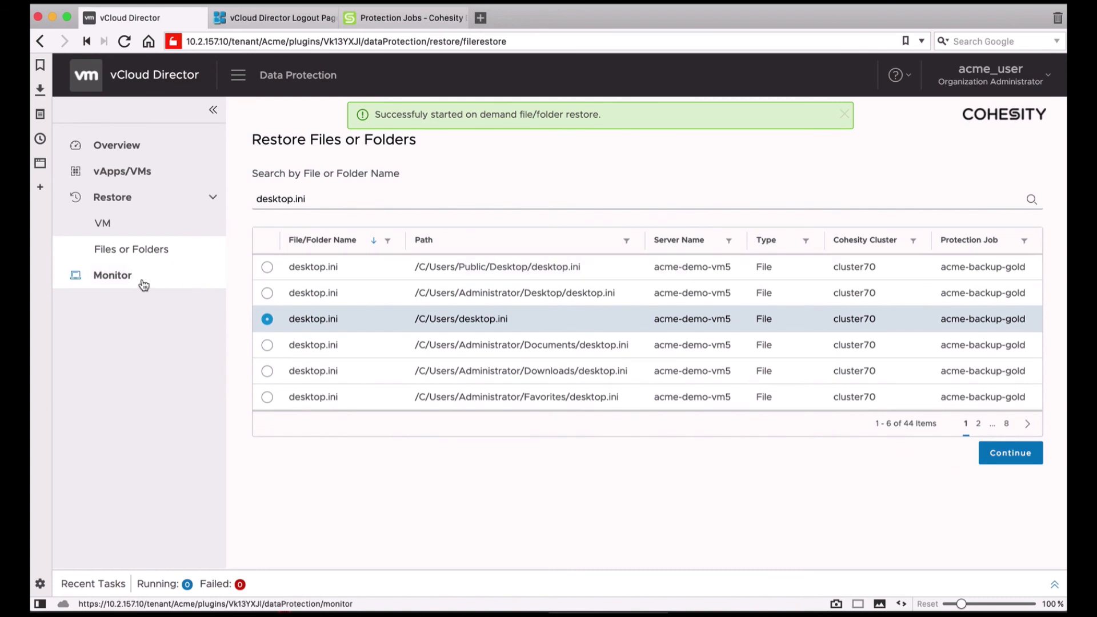
{"action": "left_click", "coordinate": [843, 114]}
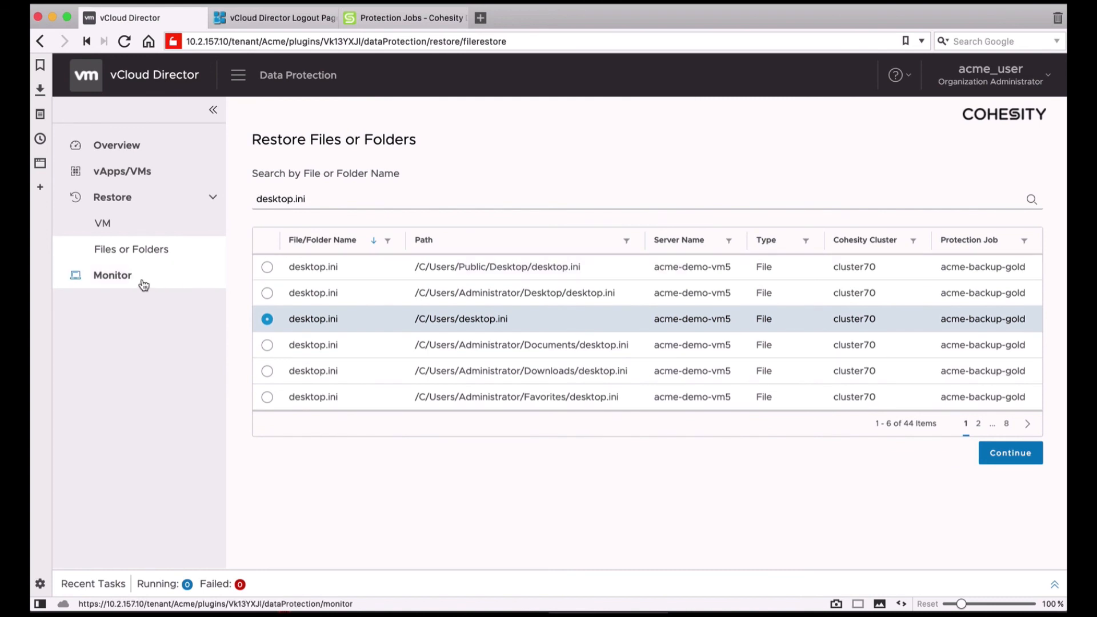